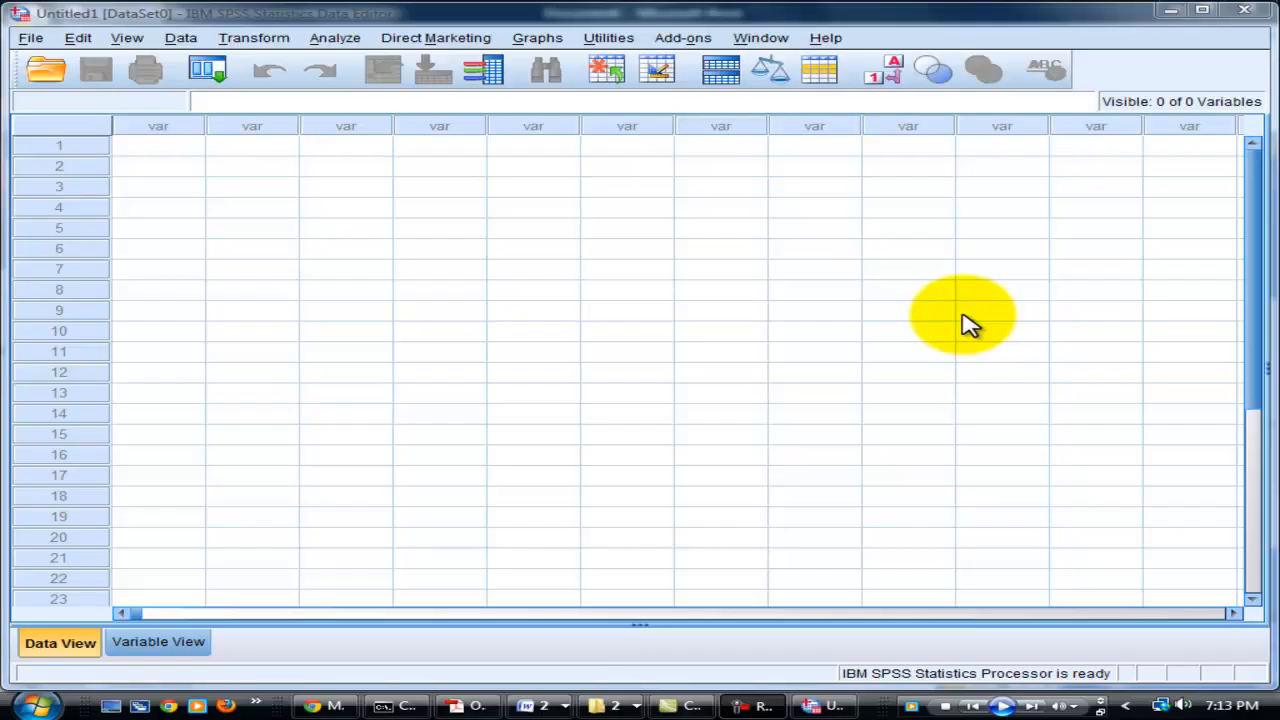
{"action": "mouse_move", "coordinate": [920, 335]}
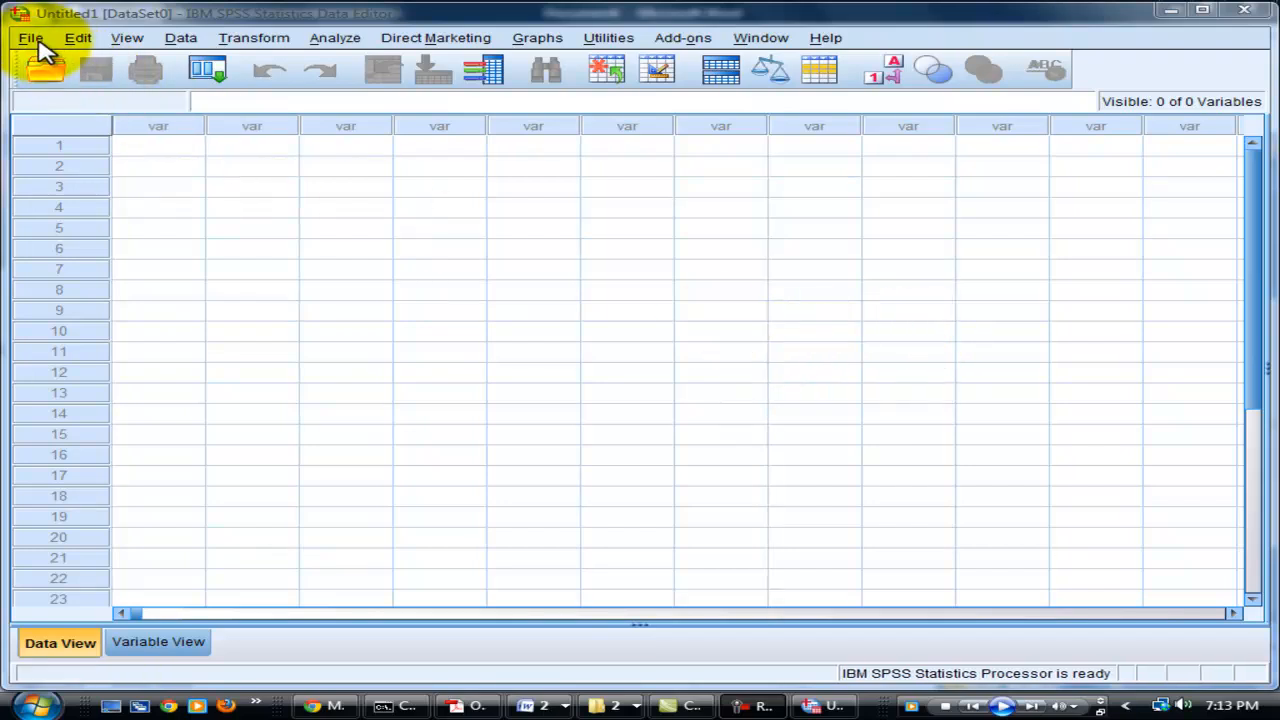
- Open the HBAT.sav data file from File > Open > Data
{"action": "left_click", "coordinate": [30, 38]}
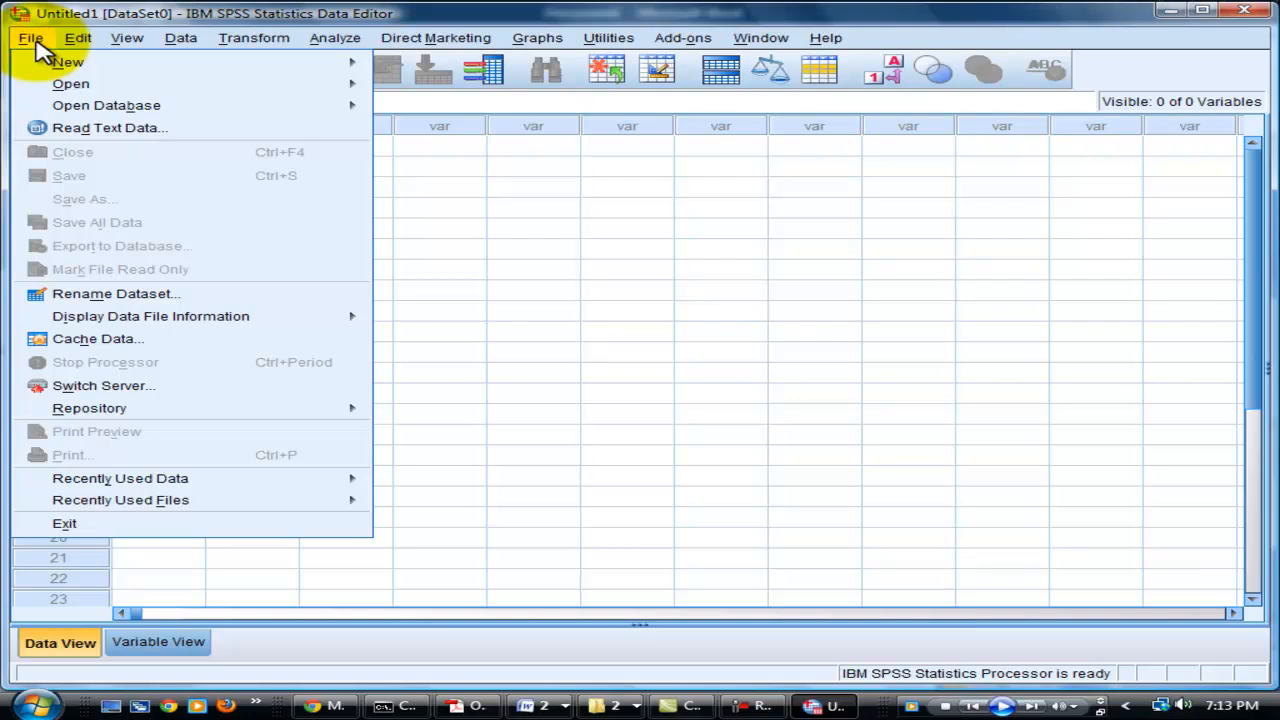
{"action": "left_click", "coordinate": [78, 38]}
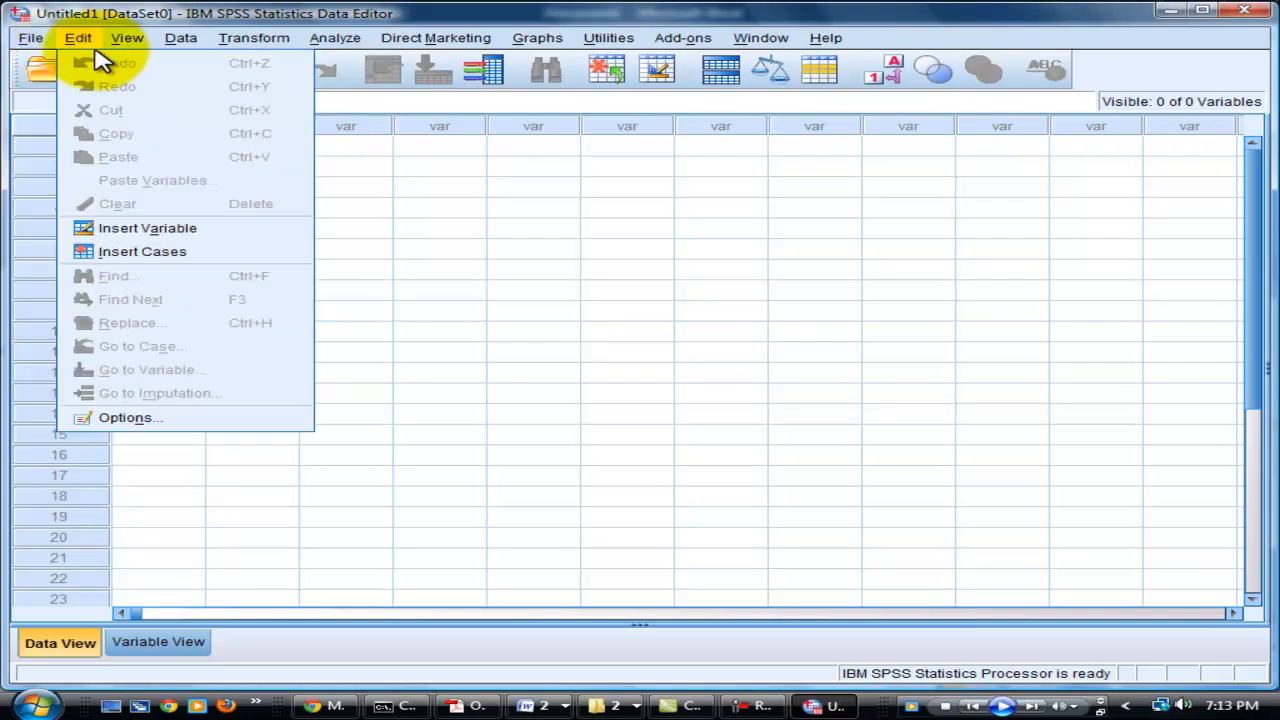
{"action": "left_click", "coordinate": [31, 38]}
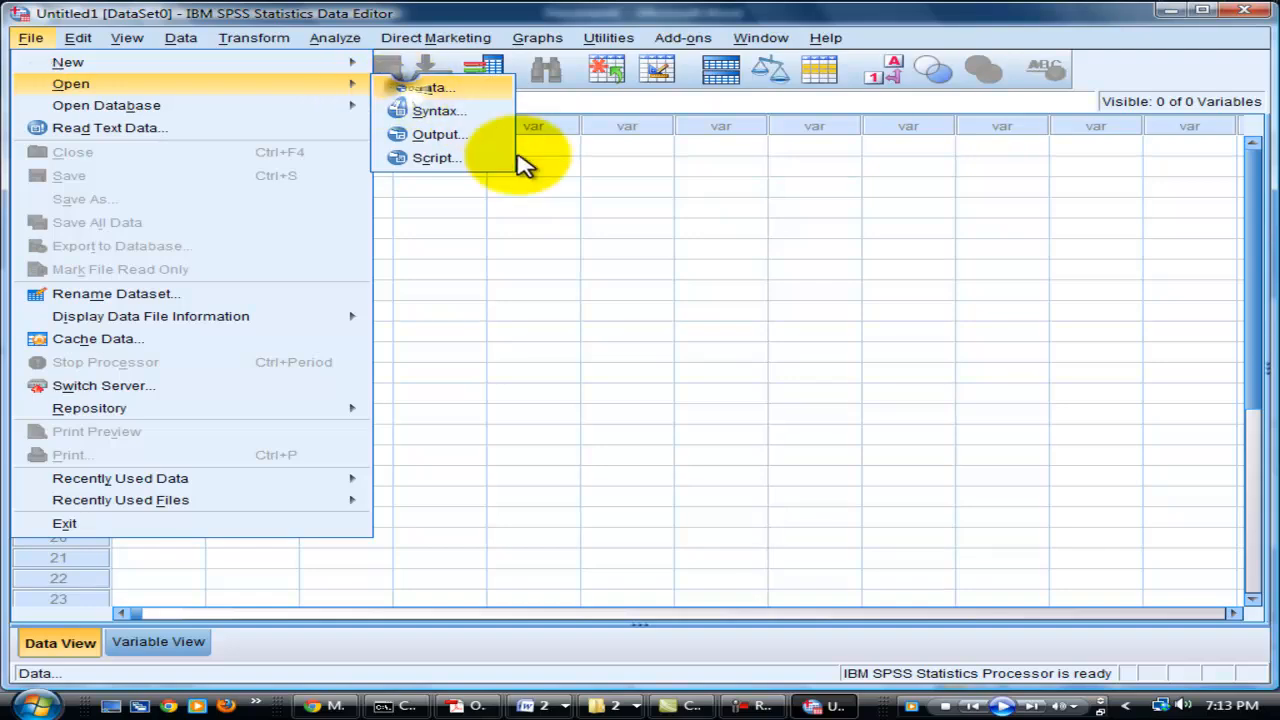
{"action": "left_click", "coordinate": [425, 87]}
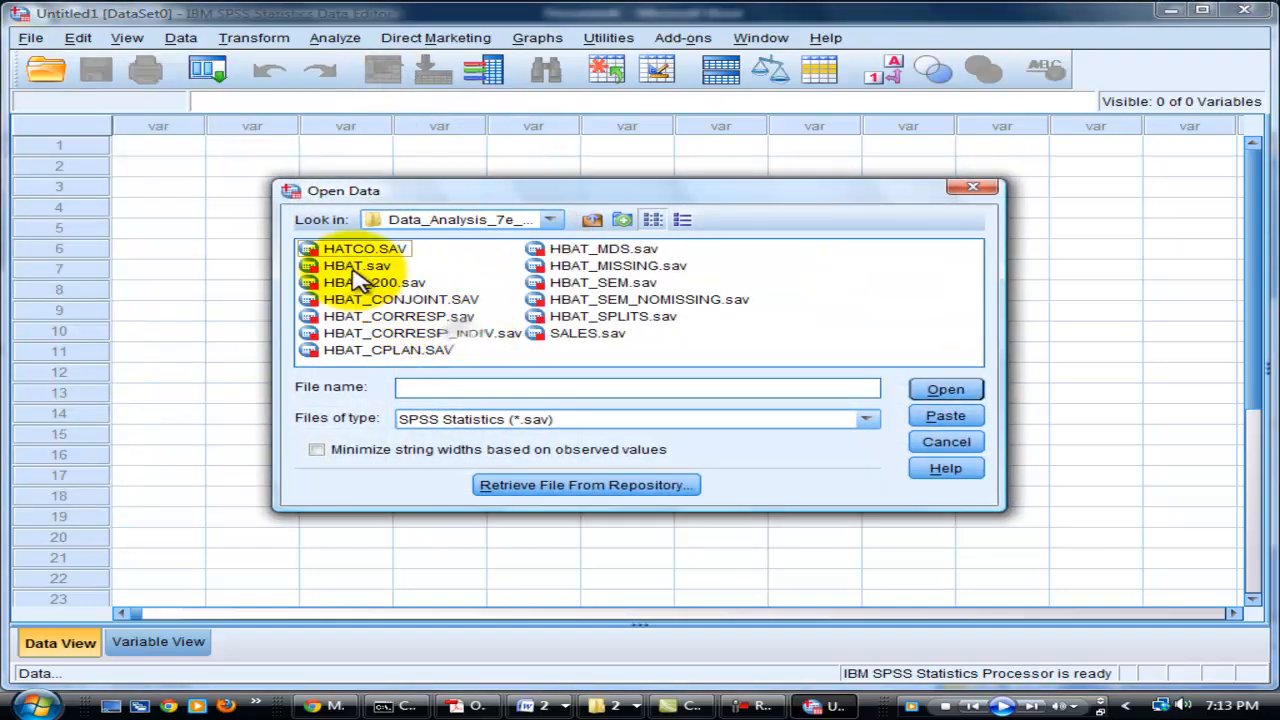
{"action": "left_click", "coordinate": [944, 389]}
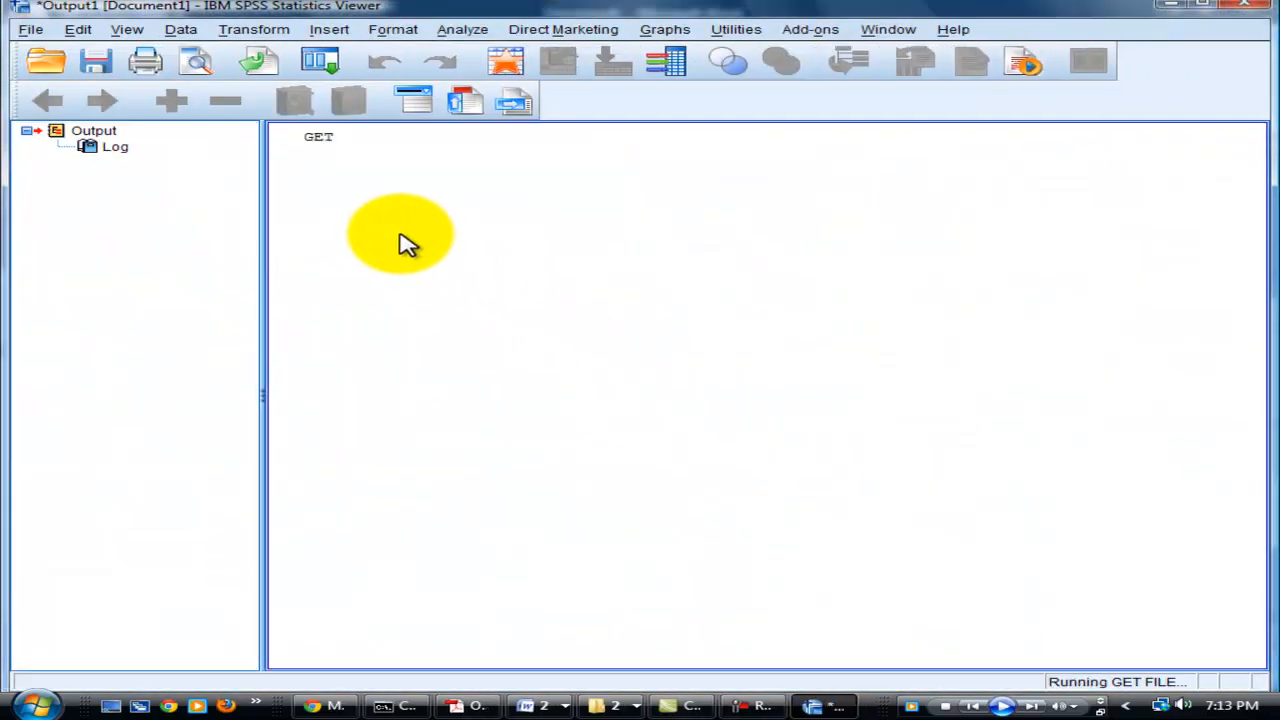
- Start a factor analysis on variables X6–X18, excluding X11, X15 and X17
{"action": "left_click", "coordinate": [335, 37]}
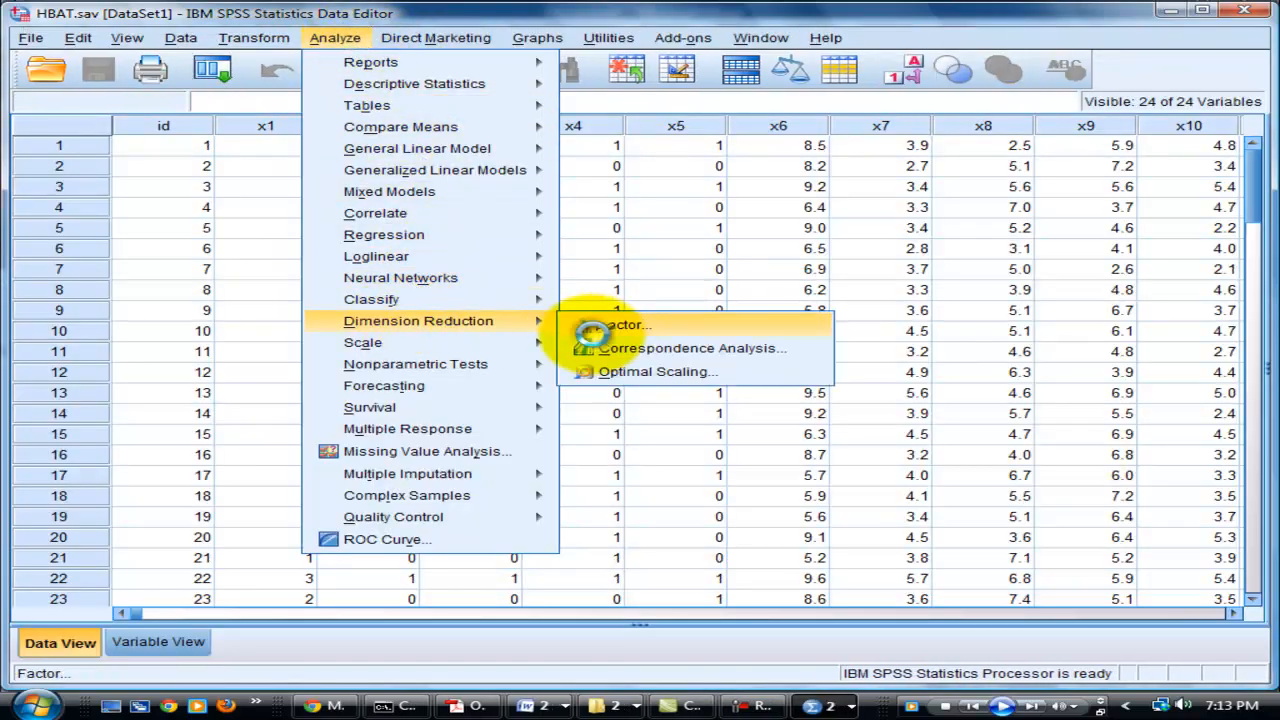
{"action": "left_click", "coordinate": [626, 324]}
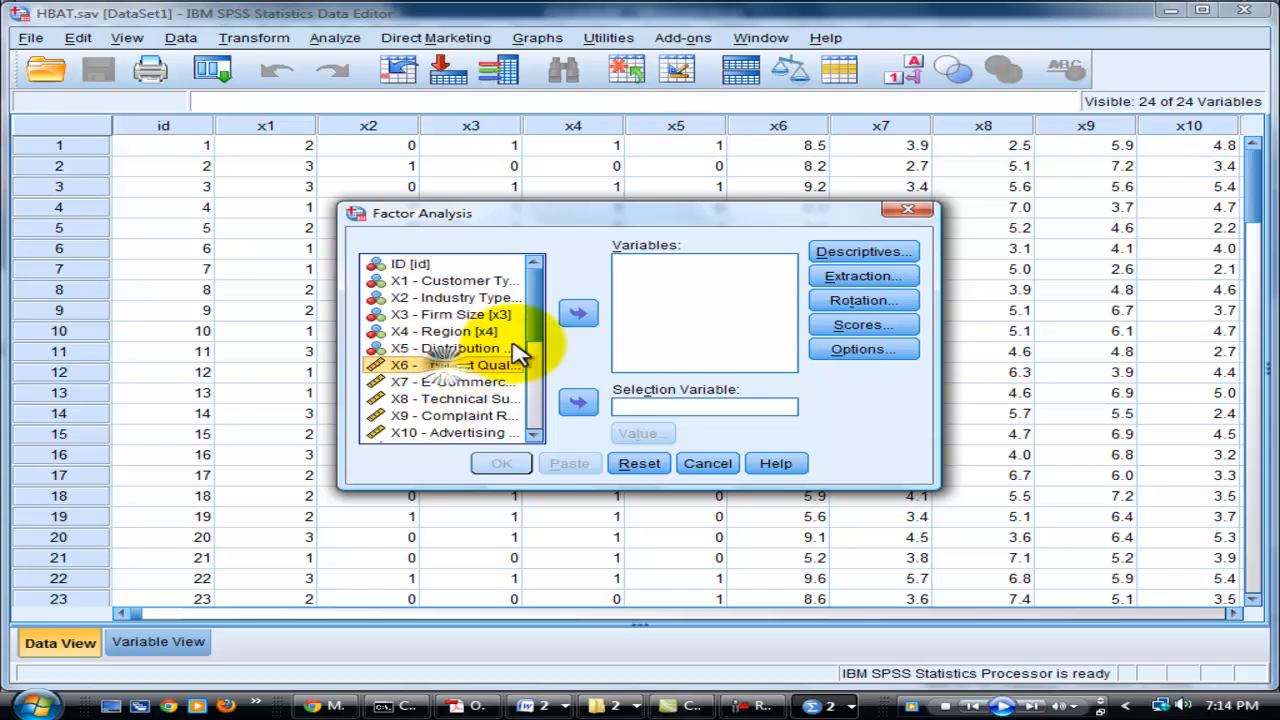
{"action": "scroll", "scroll_direction": "down", "scroll_amount": 3}
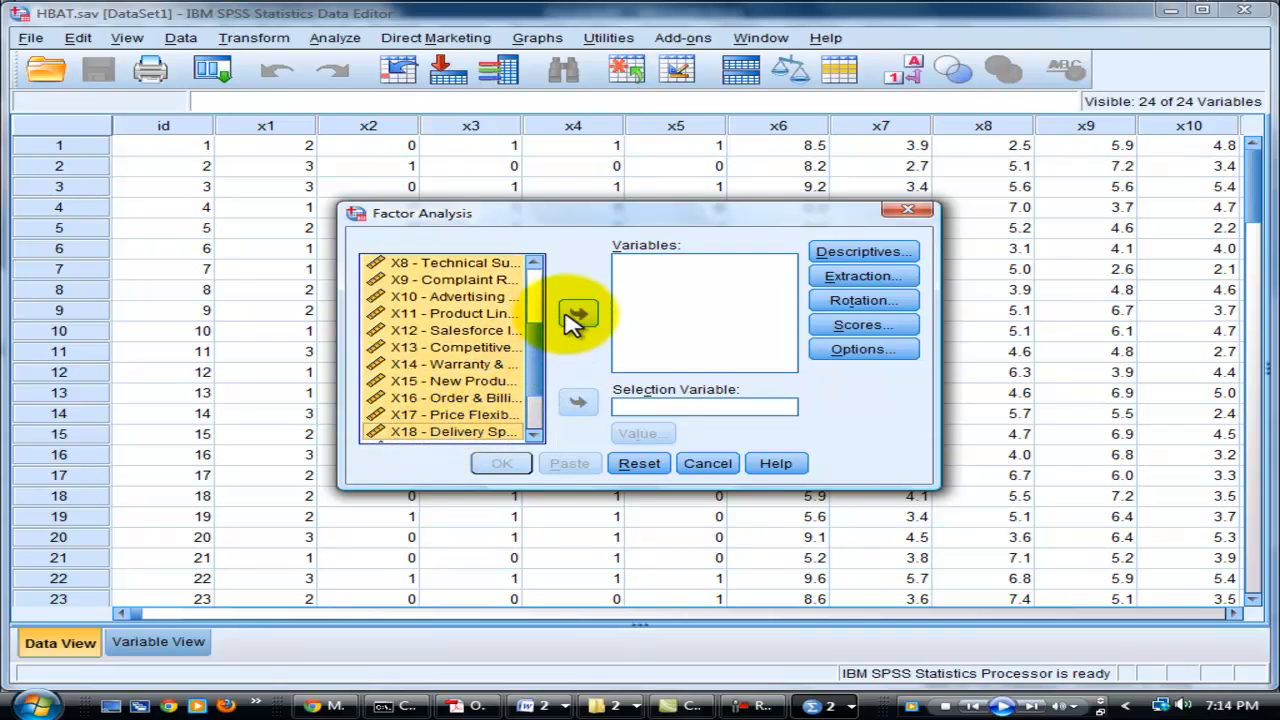
{"action": "left_click", "coordinate": [578, 313]}
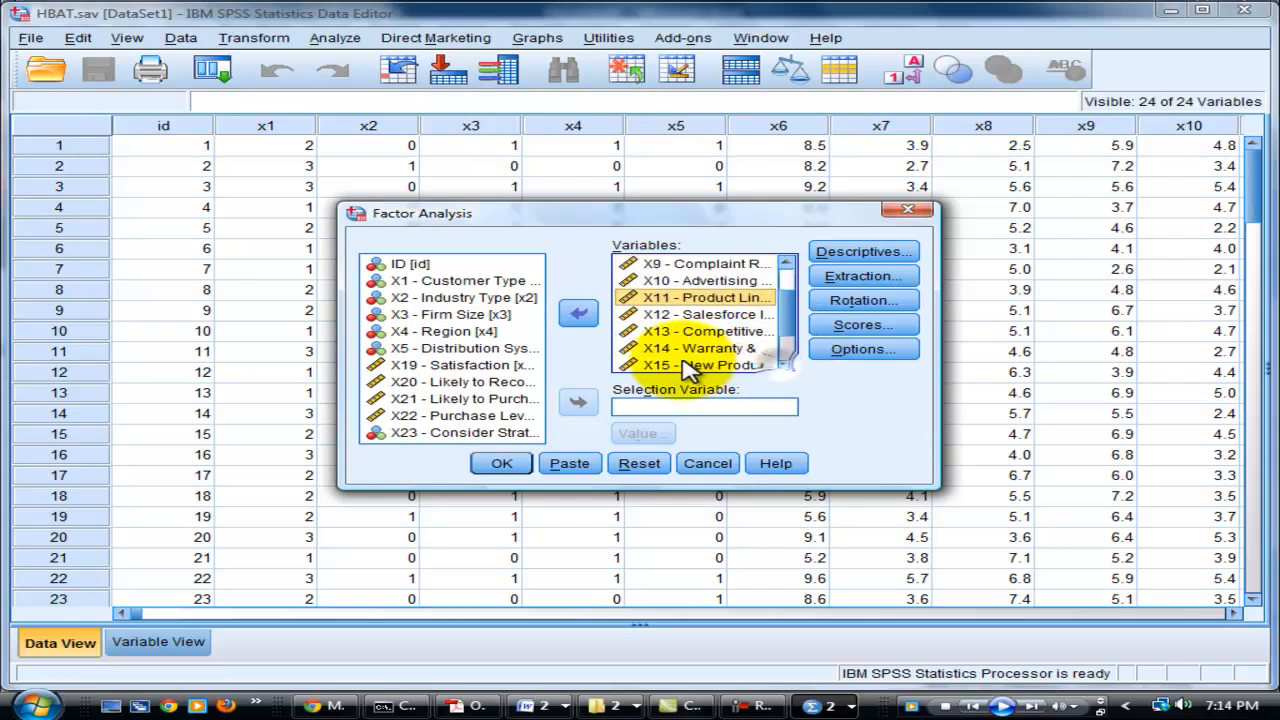
{"action": "scroll", "scroll_direction": "down", "scroll_amount": 3}
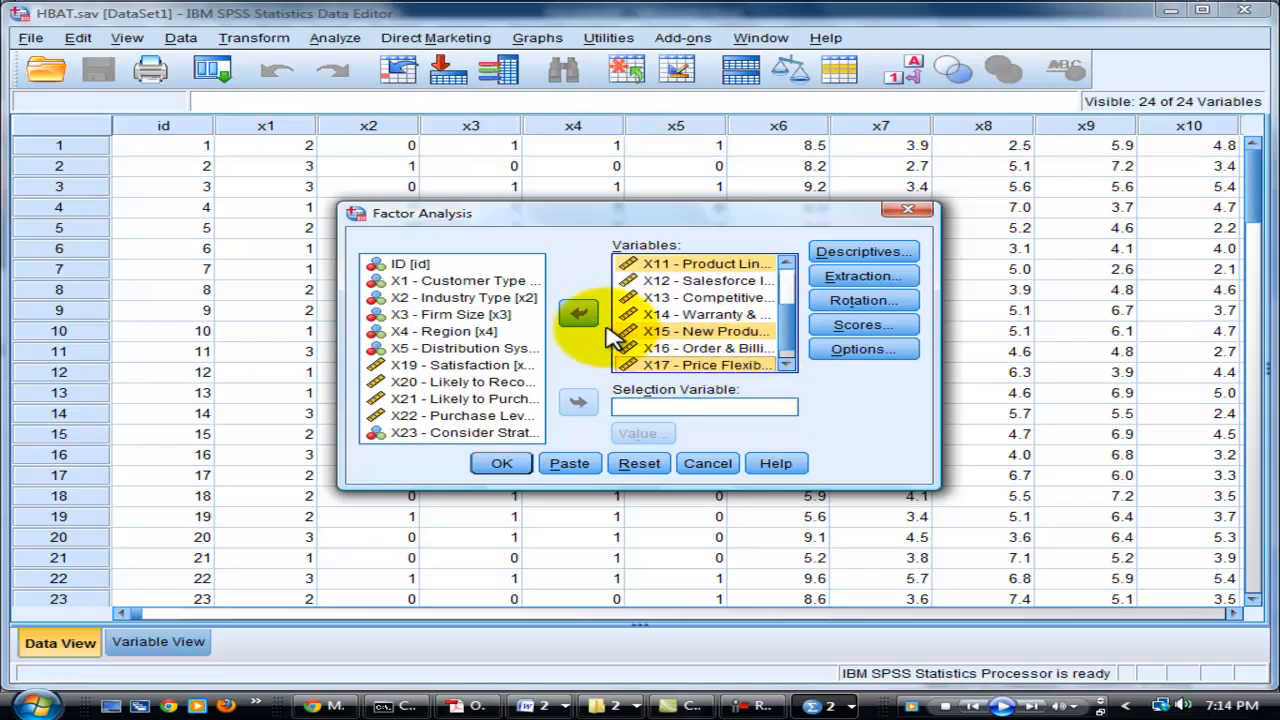
{"action": "left_click", "coordinate": [578, 313]}
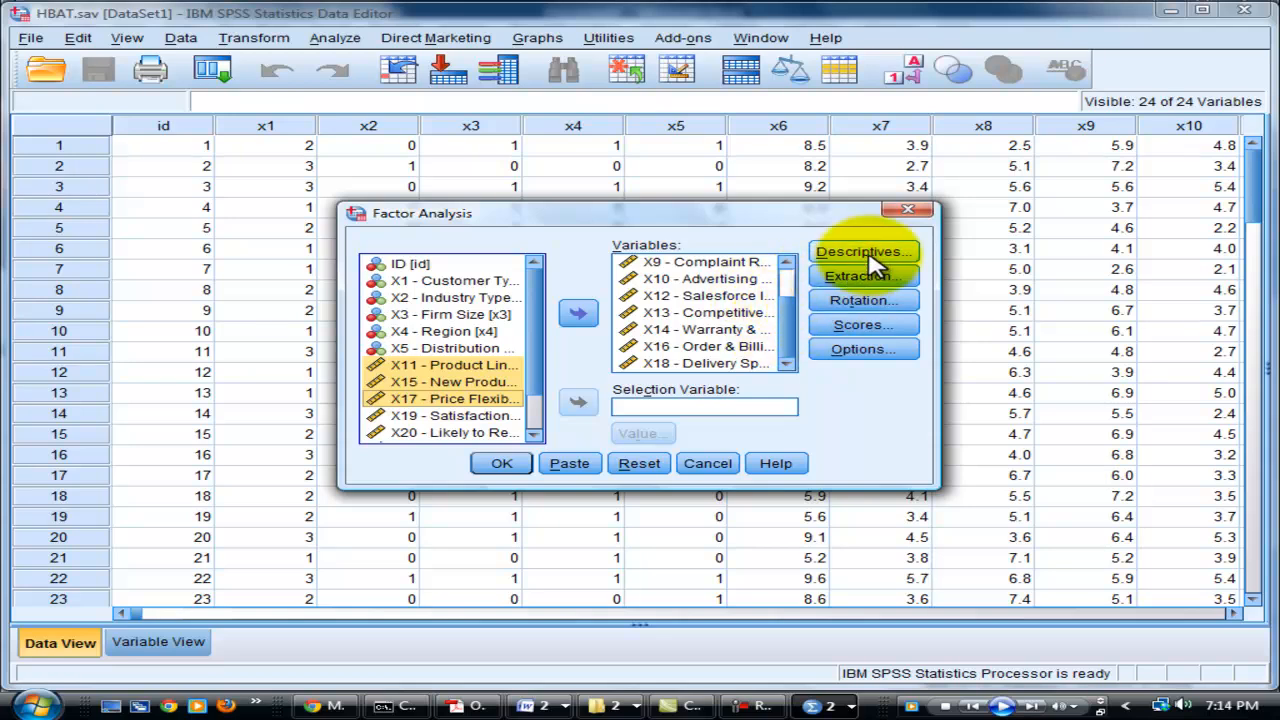
- Request correlation coefficients, significance levels, KMO and Bartlett's test, and anti-image output
{"action": "left_click", "coordinate": [862, 251]}
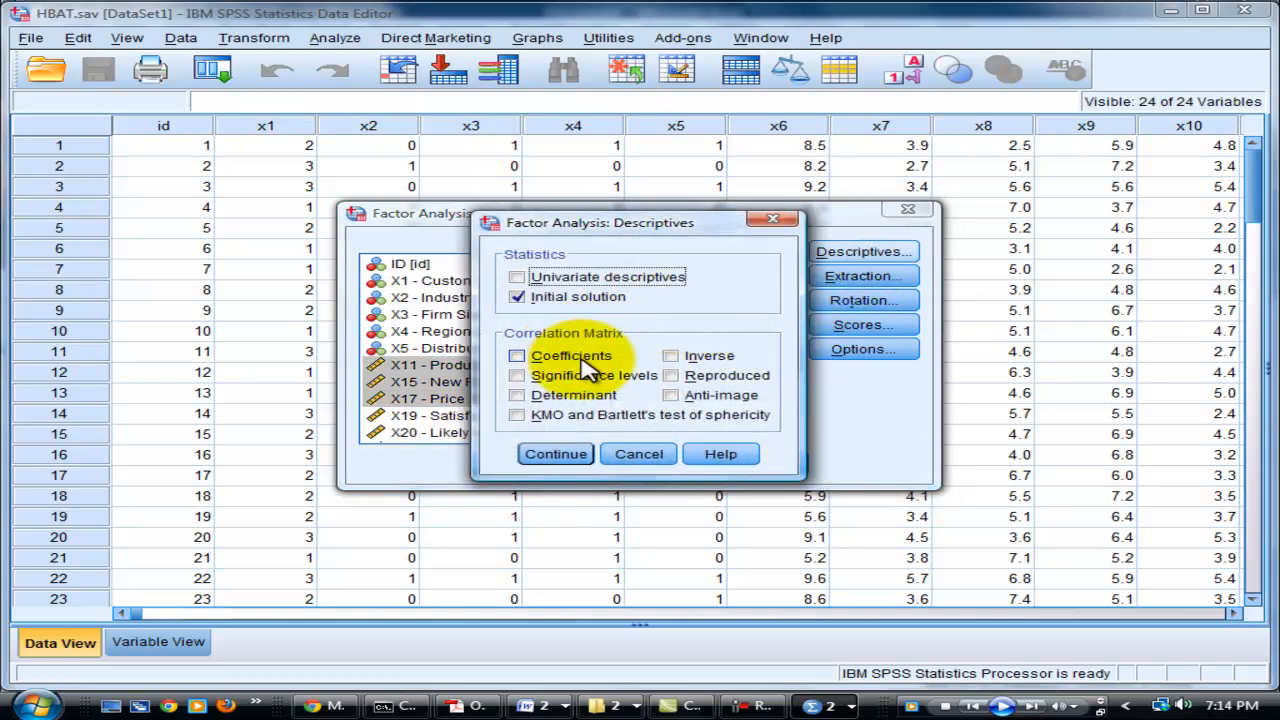
{"action": "left_click", "coordinate": [517, 355]}
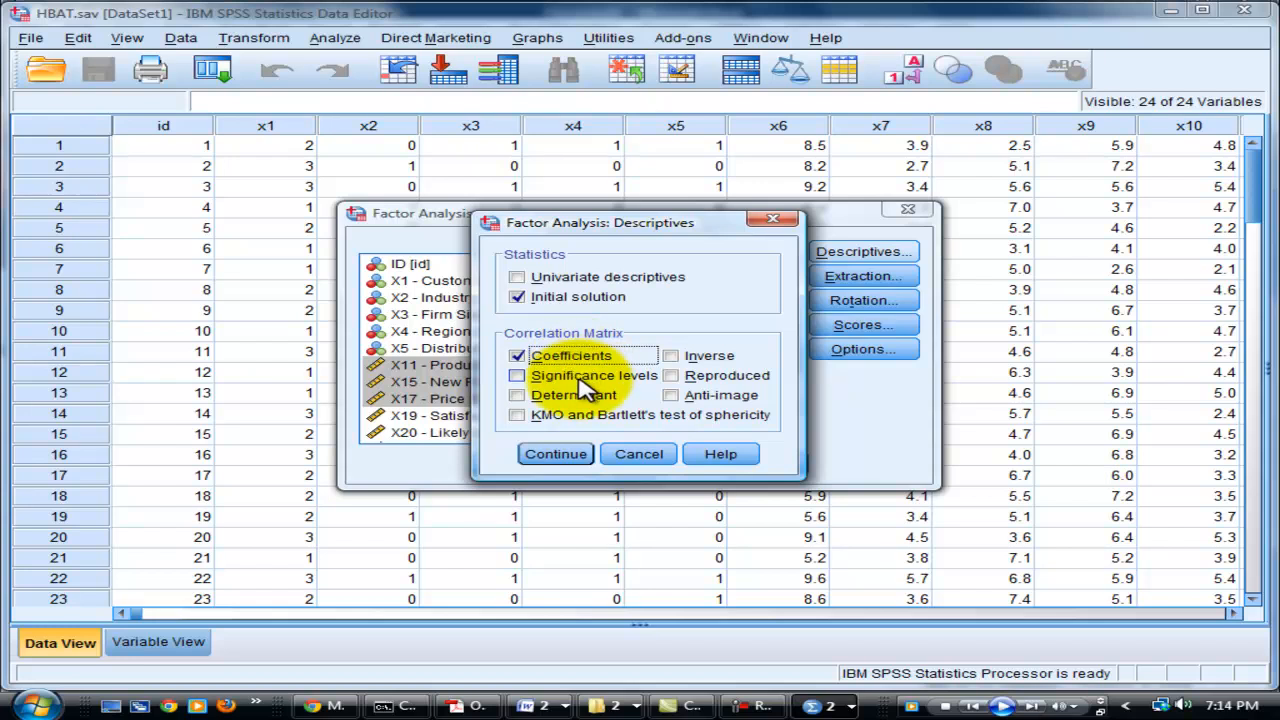
{"action": "left_click", "coordinate": [517, 355]}
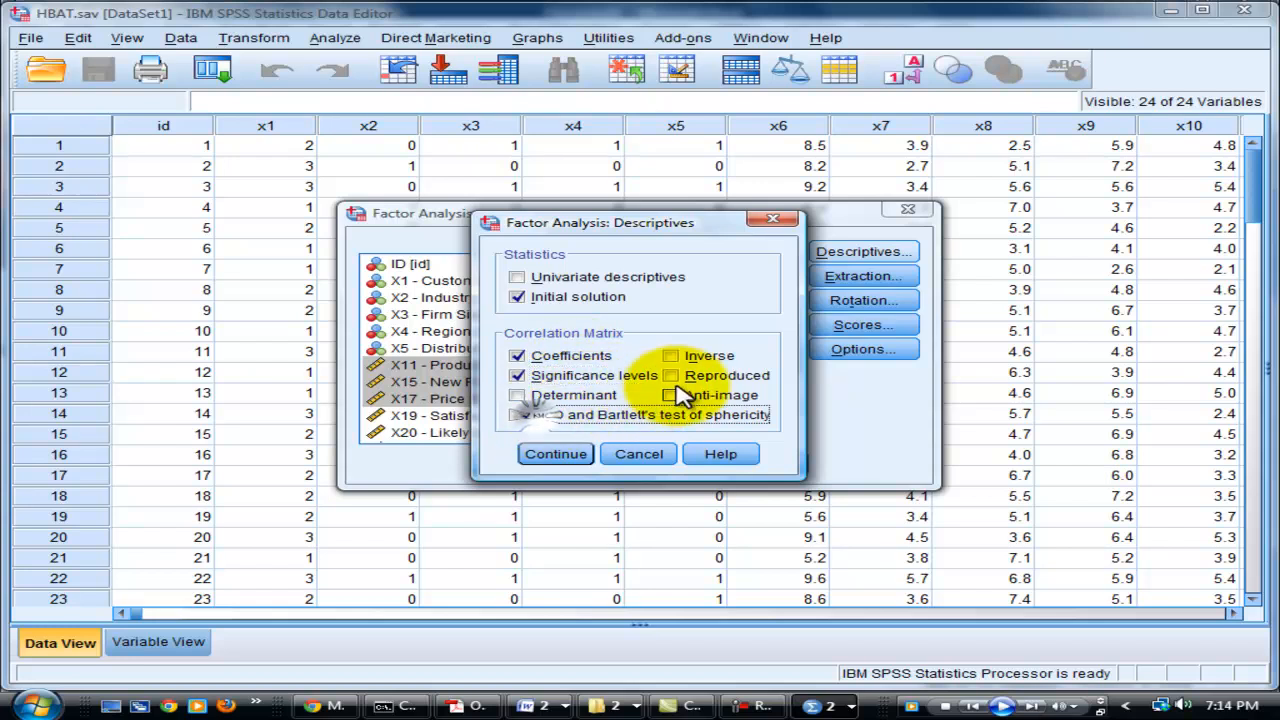
{"action": "left_click", "coordinate": [671, 394]}
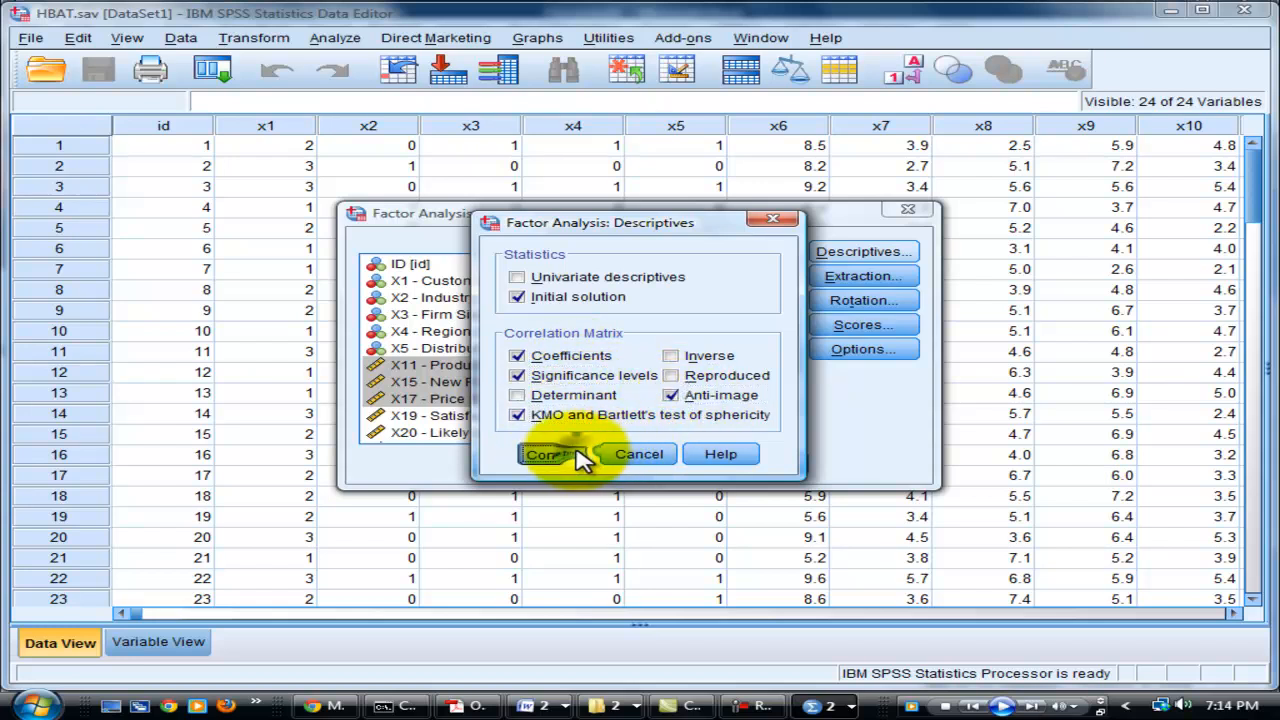
{"action": "left_click", "coordinate": [547, 454]}
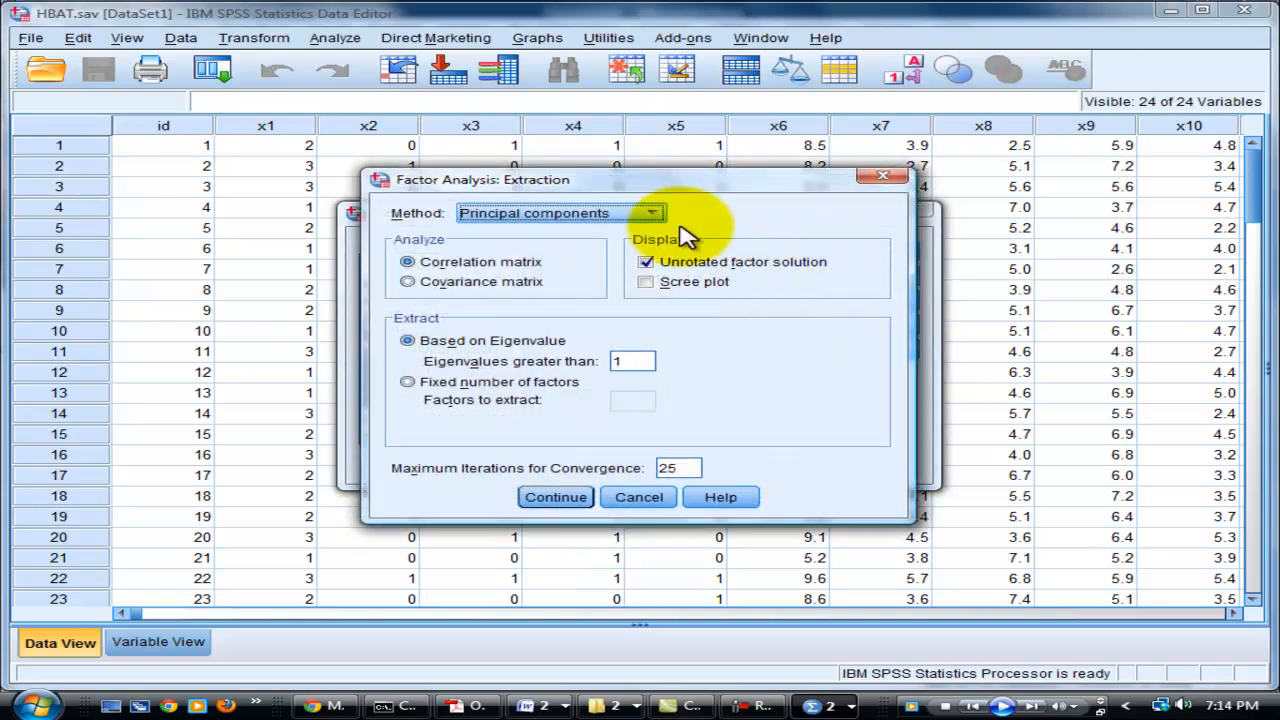
- Add a scree plot and extract a fixed number of 3 factors
{"action": "left_click", "coordinate": [646, 281]}
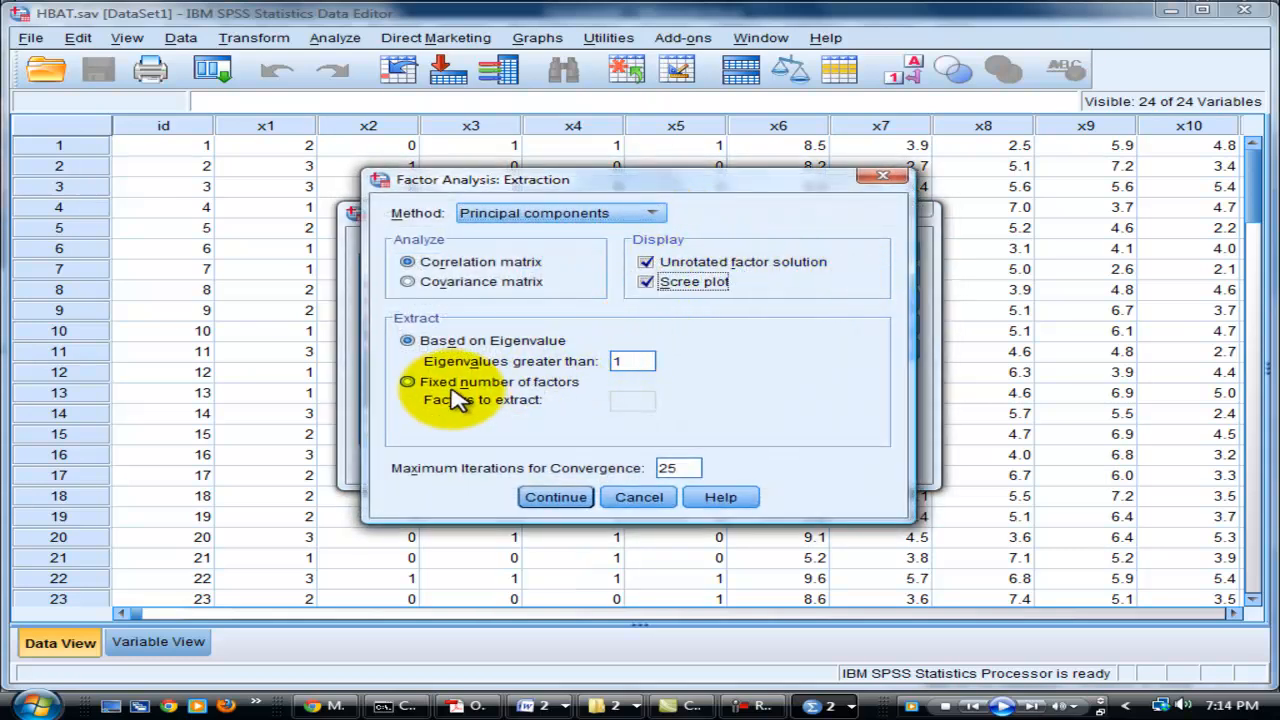
{"action": "left_click", "coordinate": [408, 381]}
{"action": "type", "text": "3"}
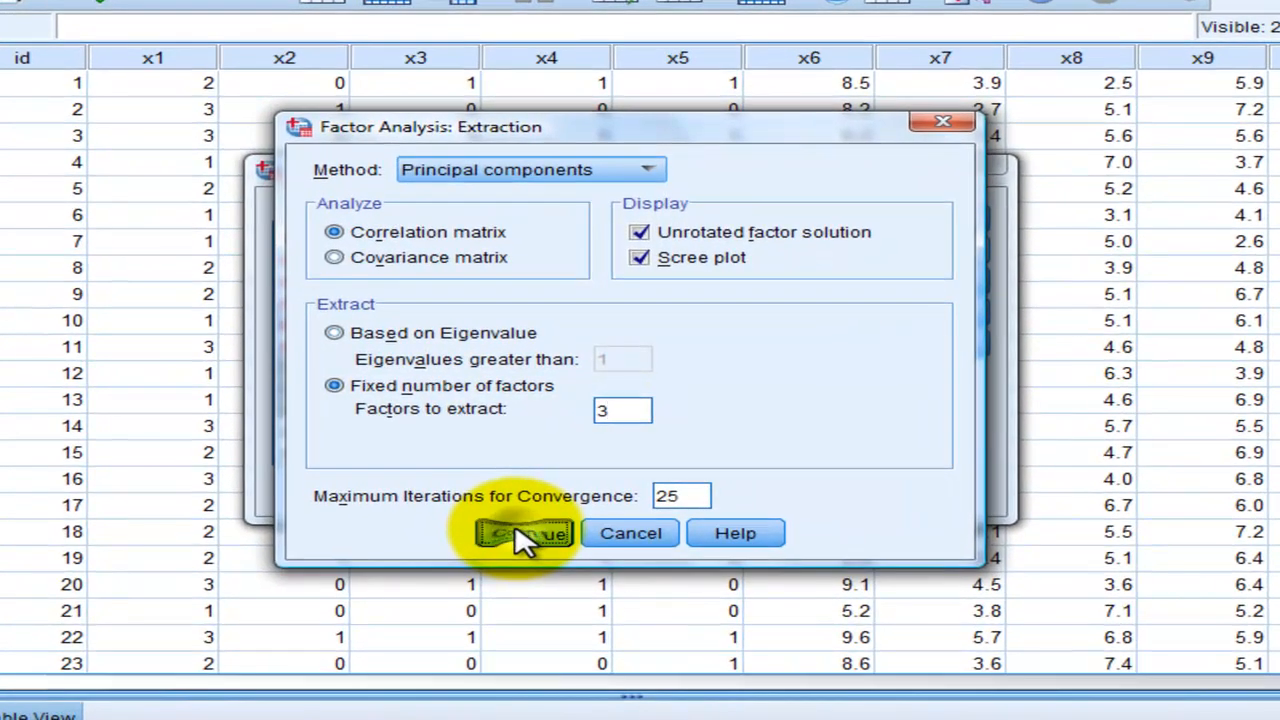
{"action": "left_click", "coordinate": [524, 533]}
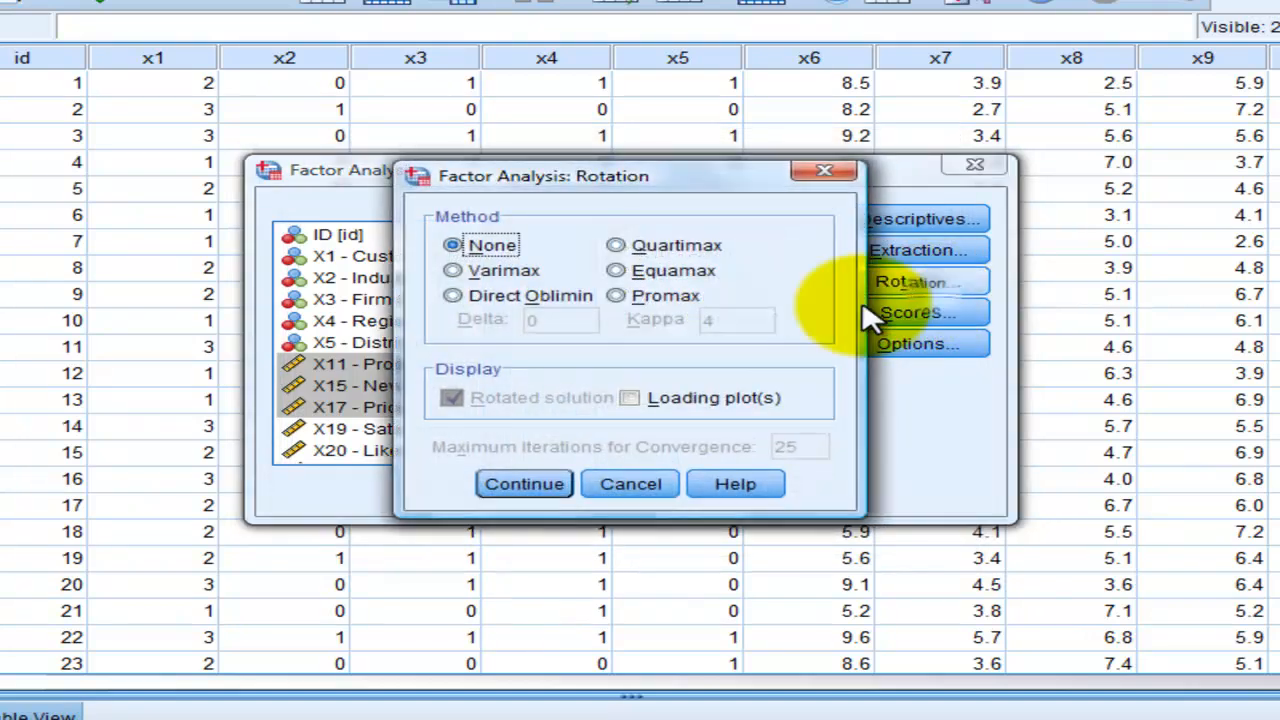
- Run the factor analysis with varimax rotation limited to 5 iterations
{"action": "left_click", "coordinate": [452, 270]}
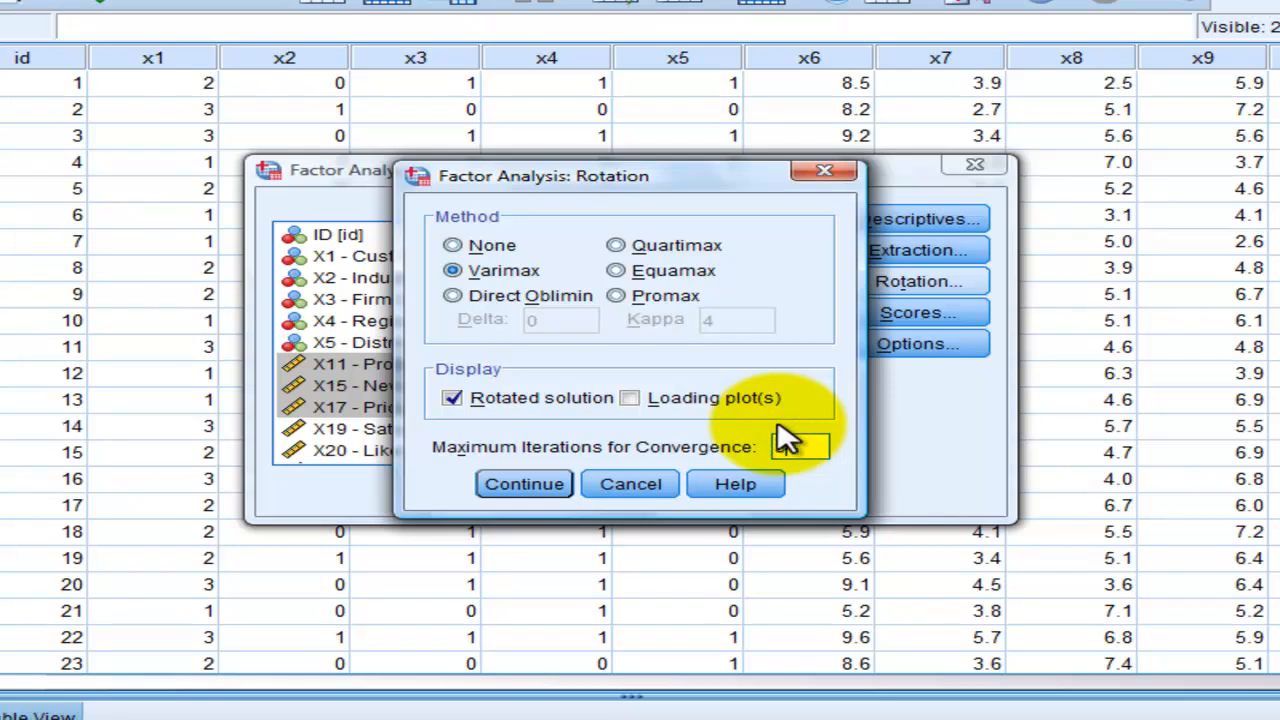
{"action": "type", "text": "5"}
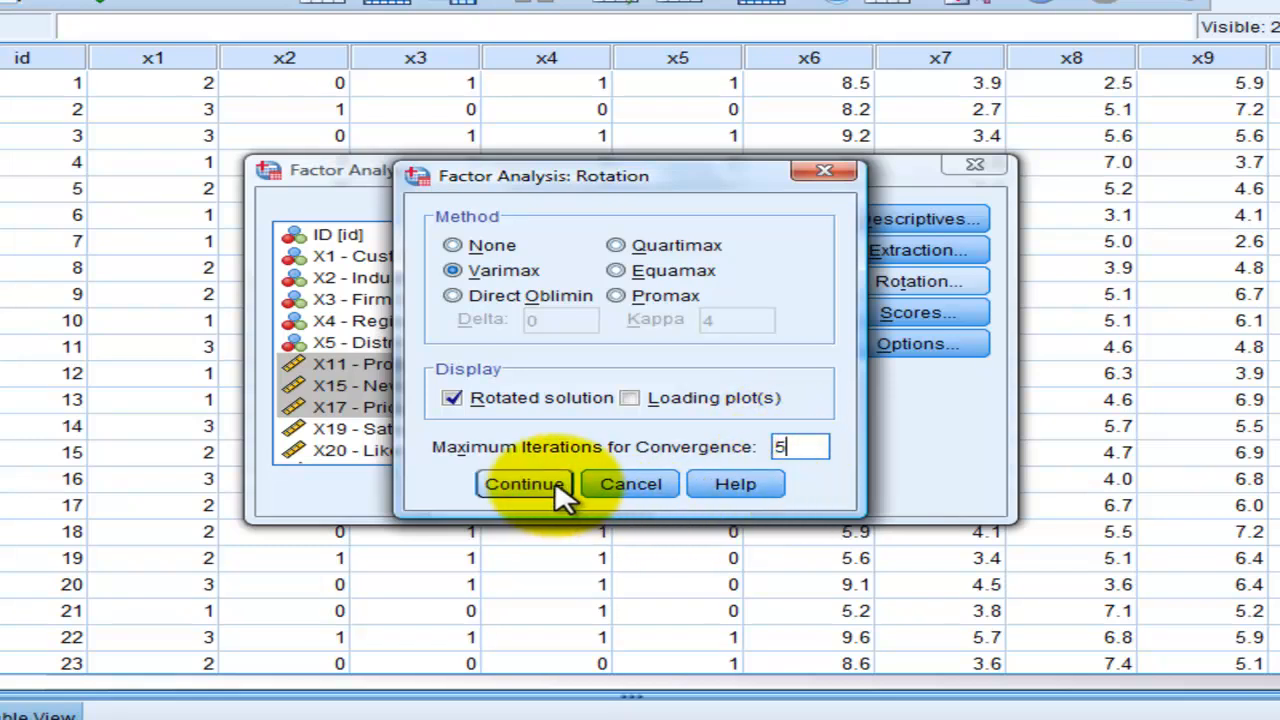
{"action": "left_click", "coordinate": [524, 484]}
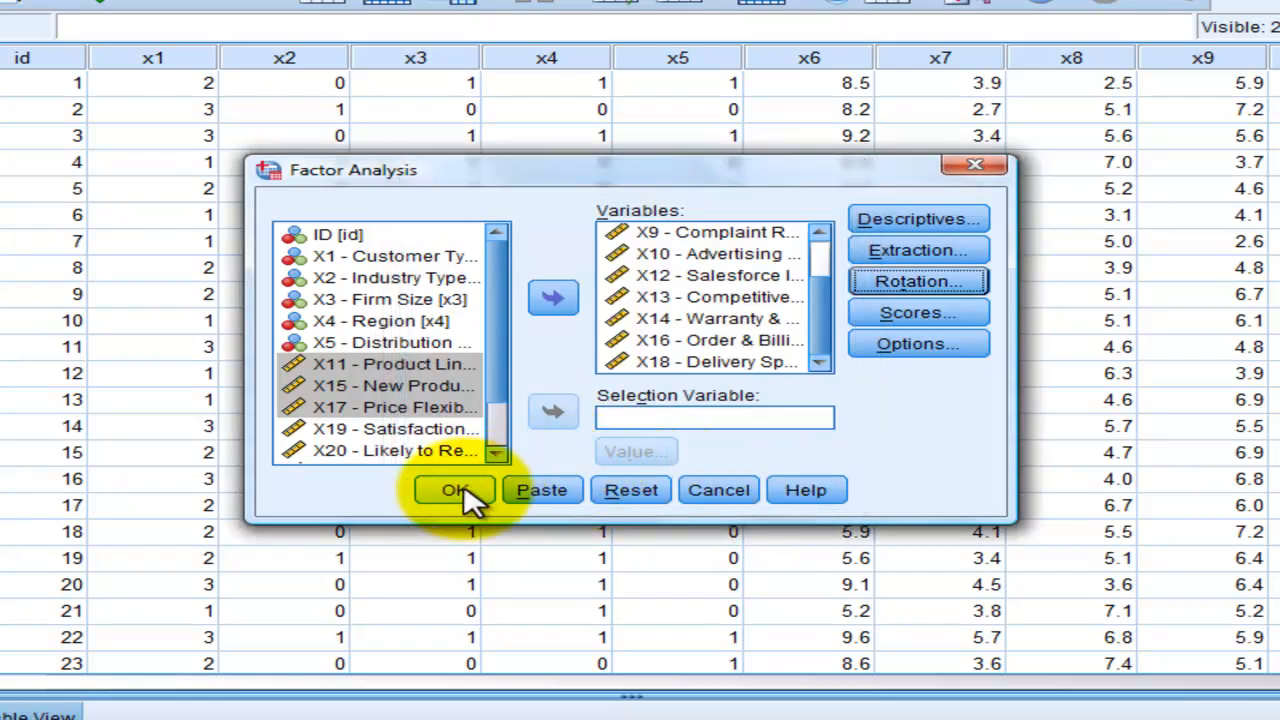
{"action": "left_click", "coordinate": [455, 490]}
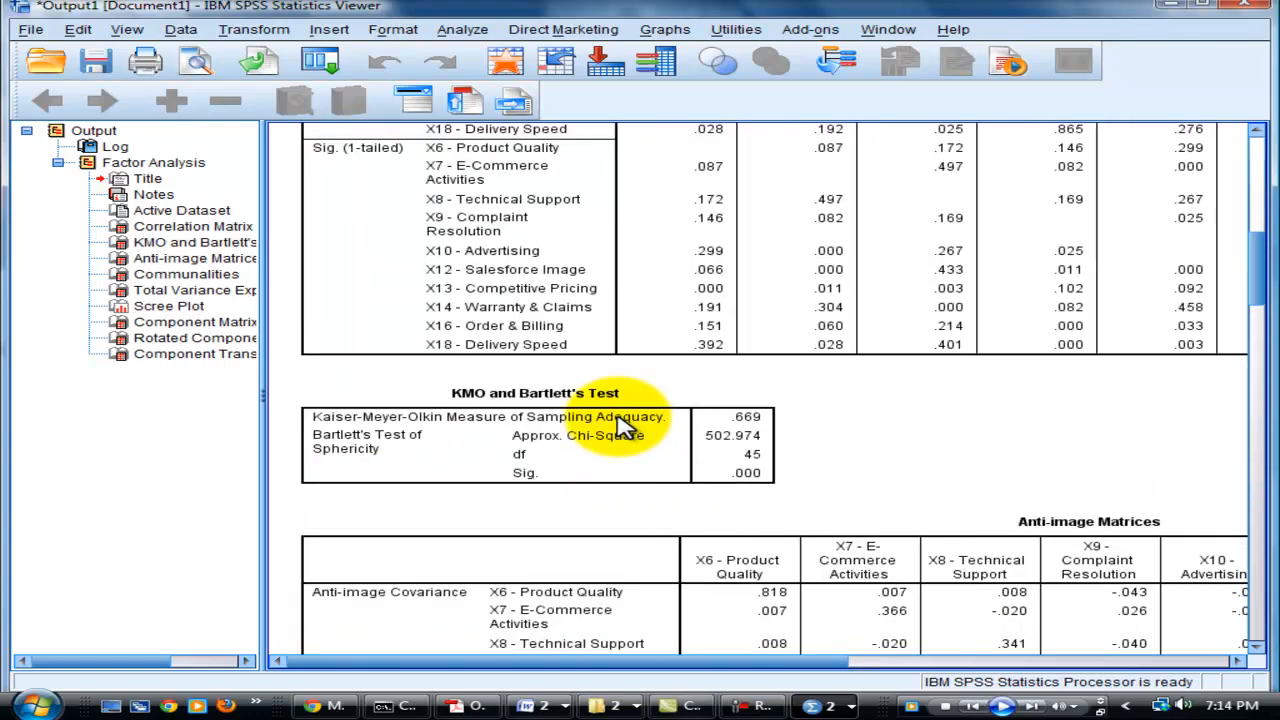
- Scroll the three-component output to the Component Transformation Matrix, then return to HBAT.sav
{"action": "scroll", "scroll_direction": "down", "scroll_amount": 3}
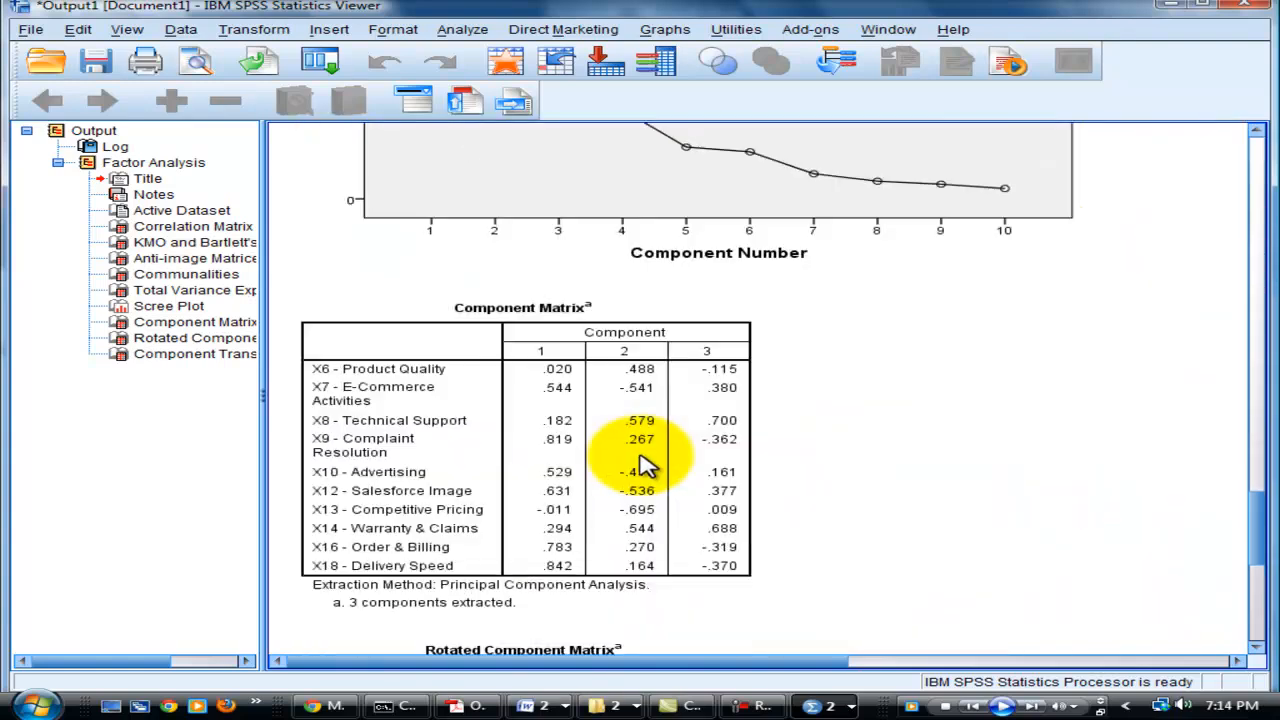
{"action": "scroll", "scroll_direction": "down", "scroll_amount": 3}
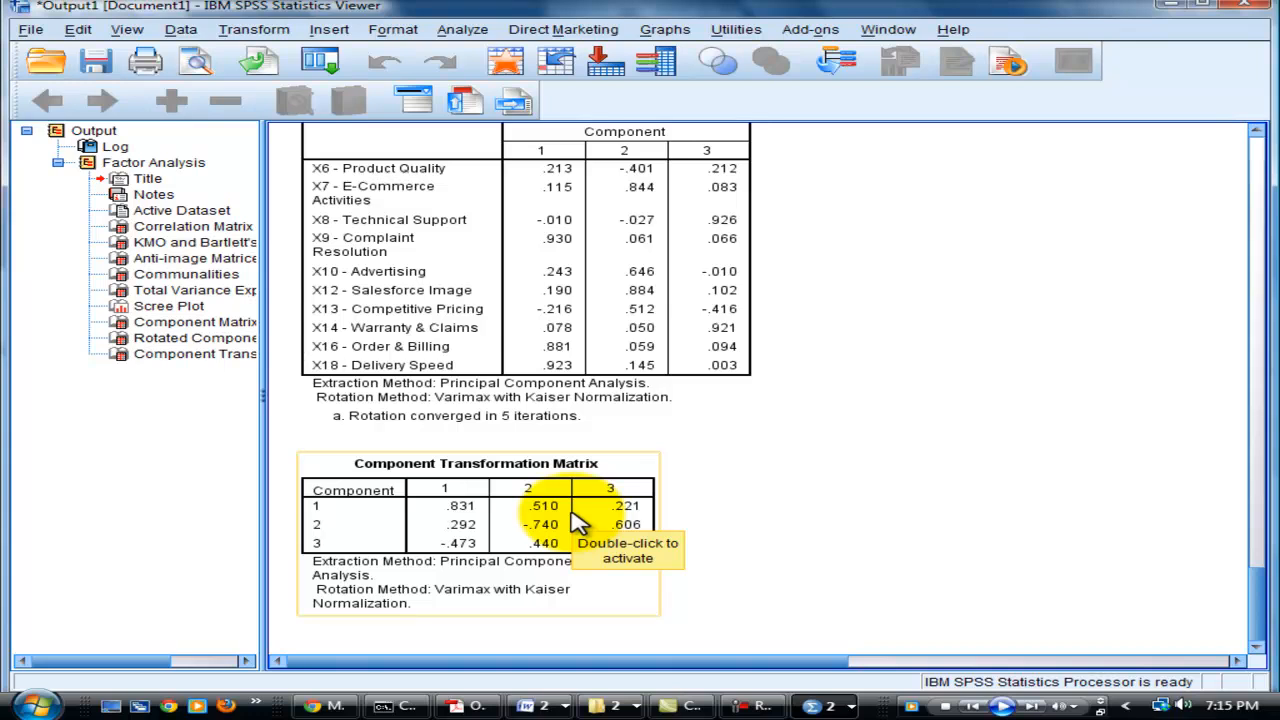
{"action": "mouse_move", "coordinate": [655, 490]}
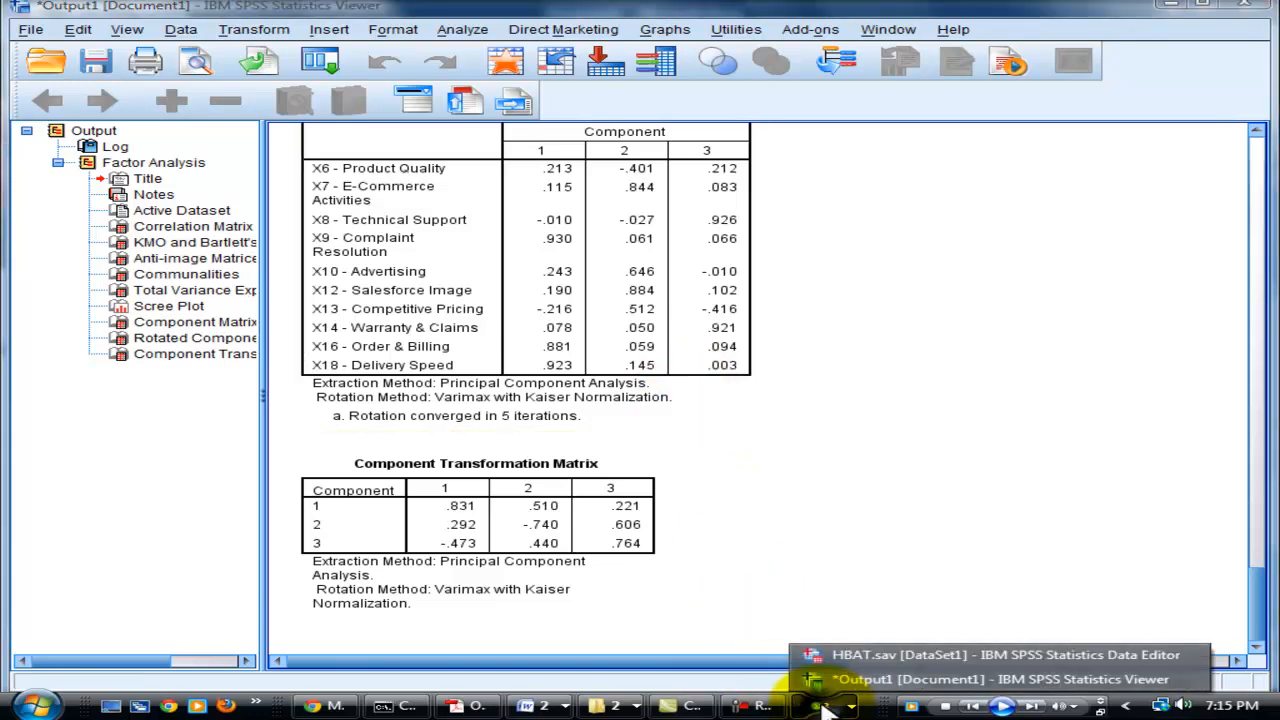
{"action": "mouse_move", "coordinate": [835, 655]}
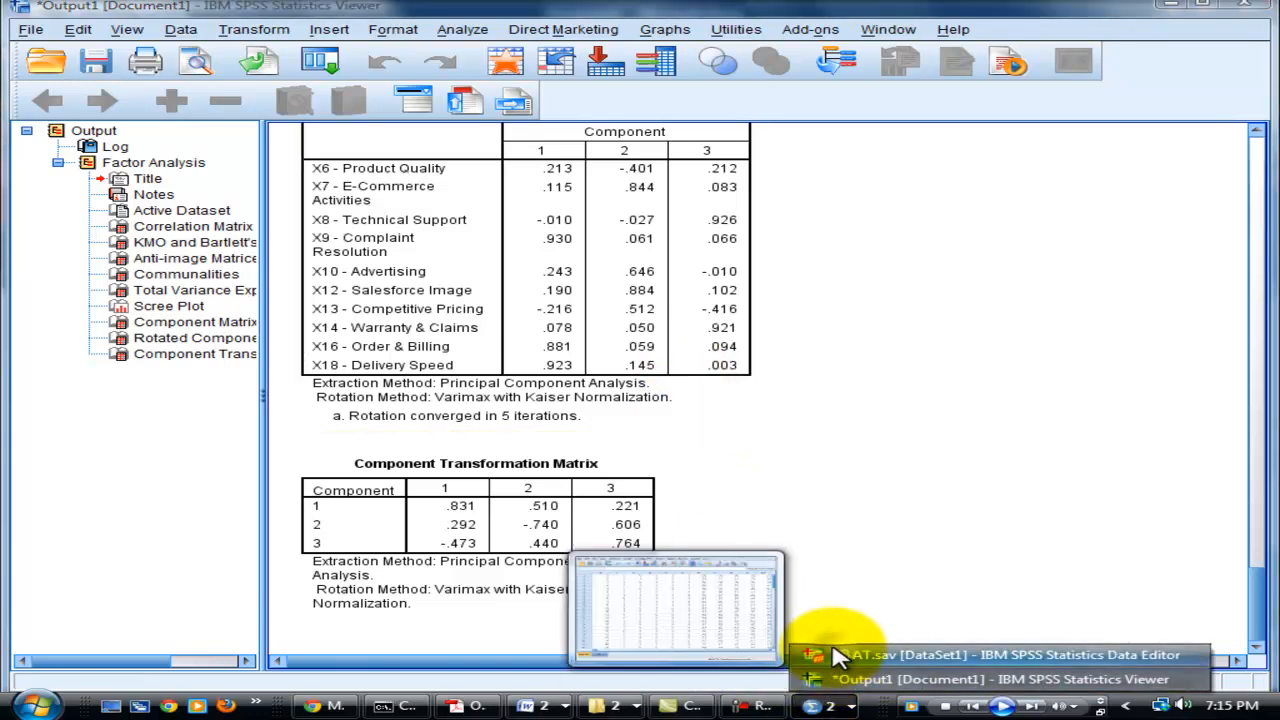
{"action": "left_click", "coordinate": [1013, 655]}
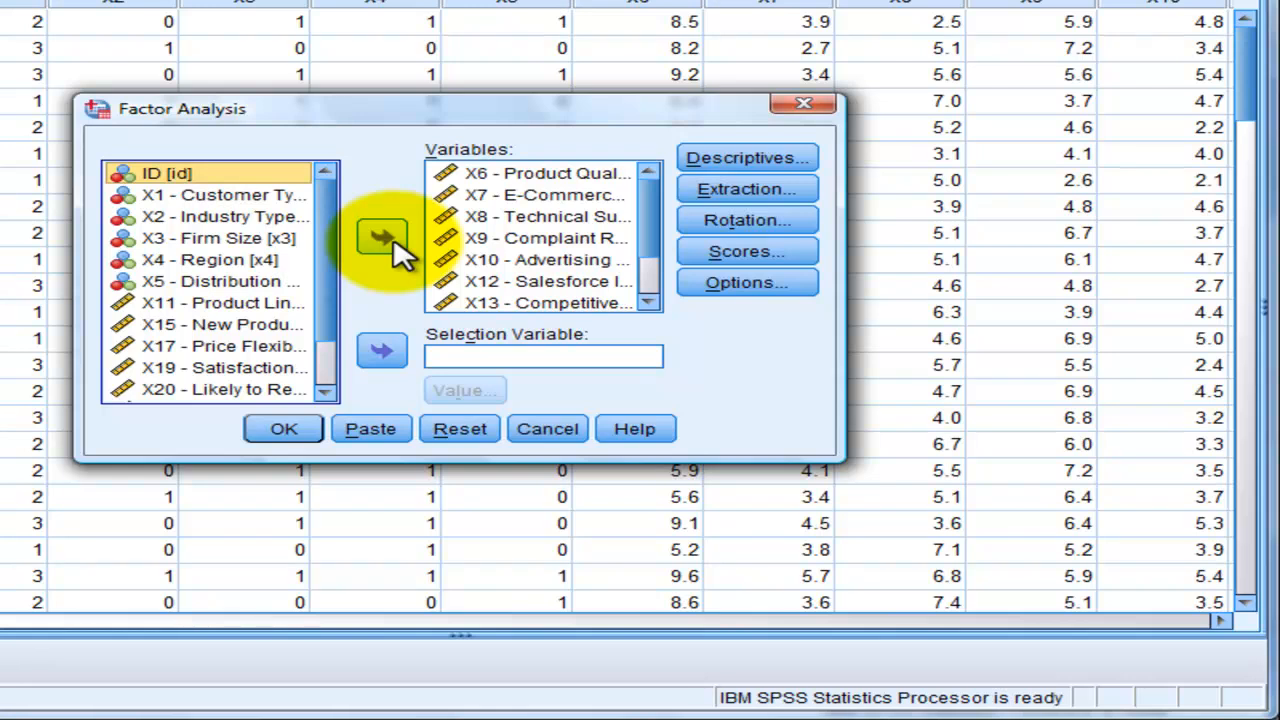
{"action": "mouse_move", "coordinate": [745, 189]}
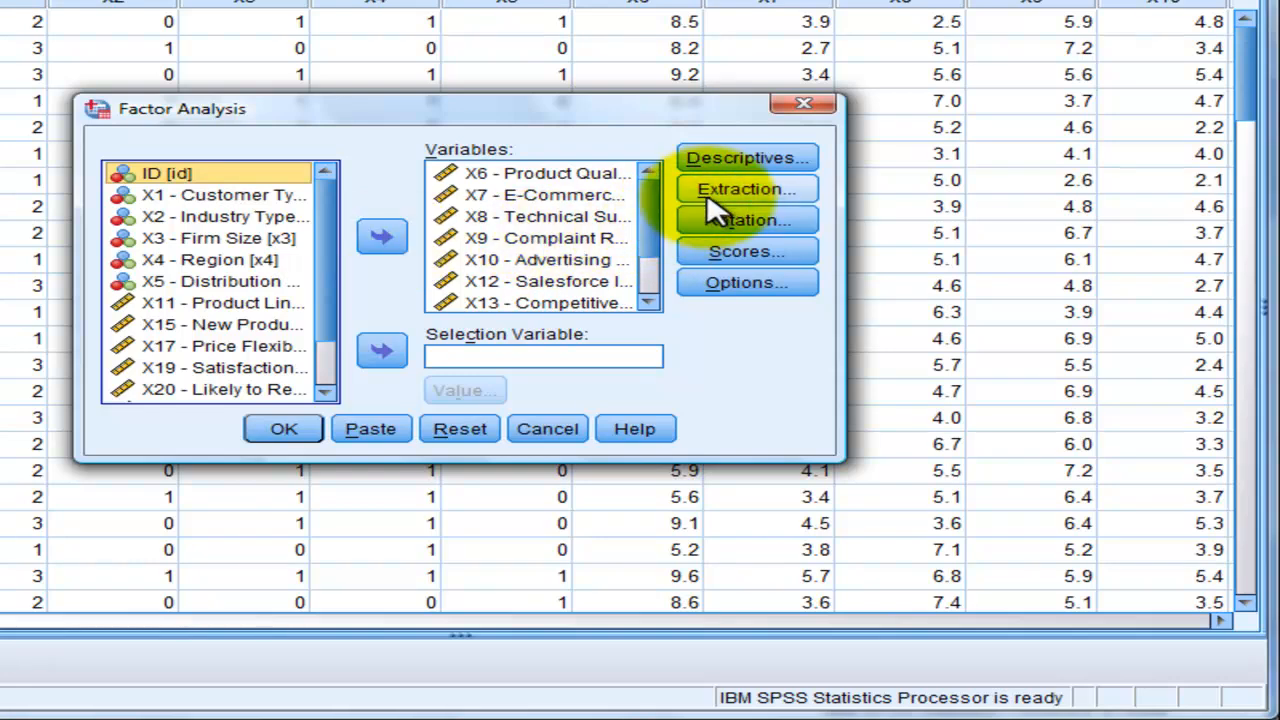
- Rerun the varimax factor analysis extracting 5 factors instead of 3
{"action": "left_click", "coordinate": [746, 189]}
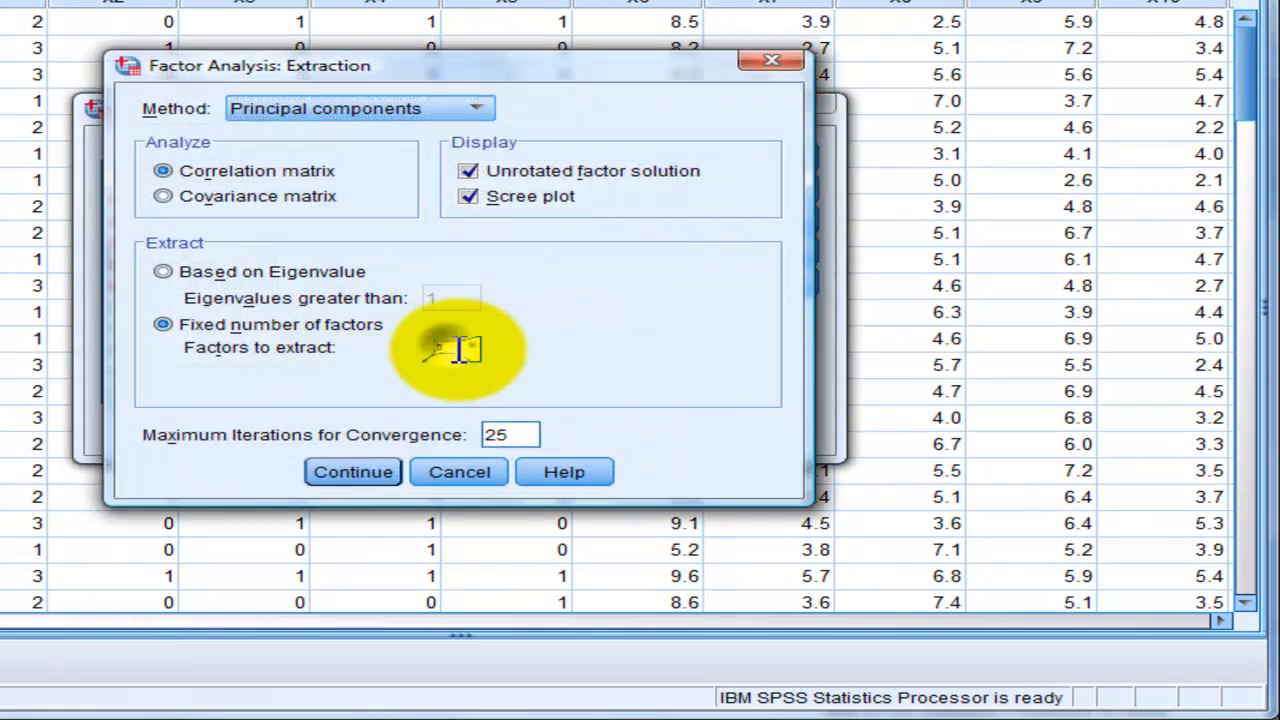
{"action": "type", "text": "3"}
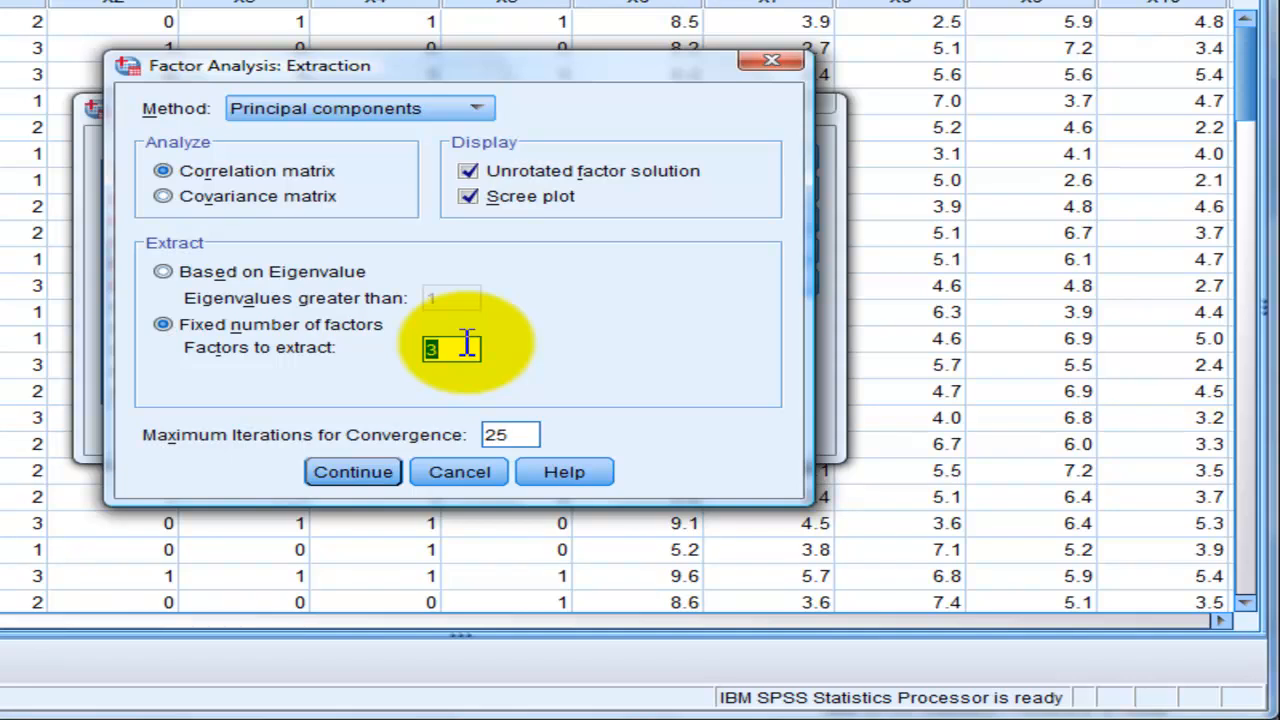
{"action": "type", "text": "5"}
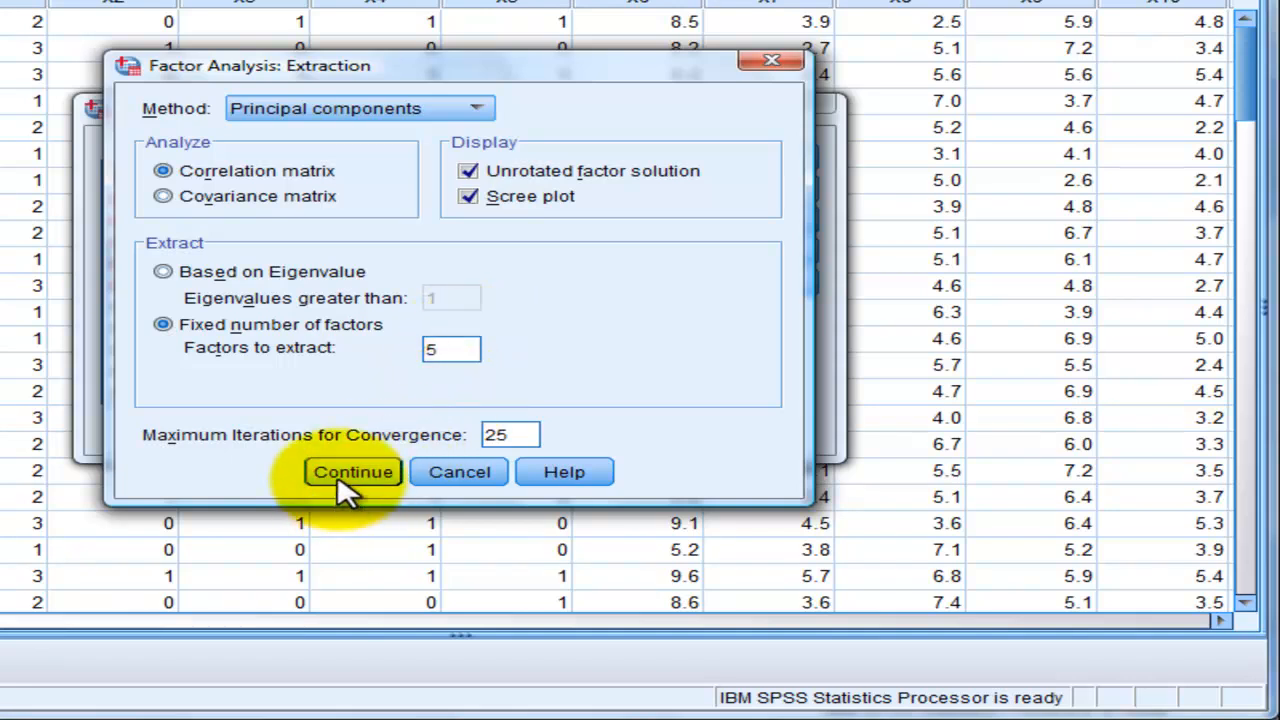
{"action": "left_click", "coordinate": [352, 471]}
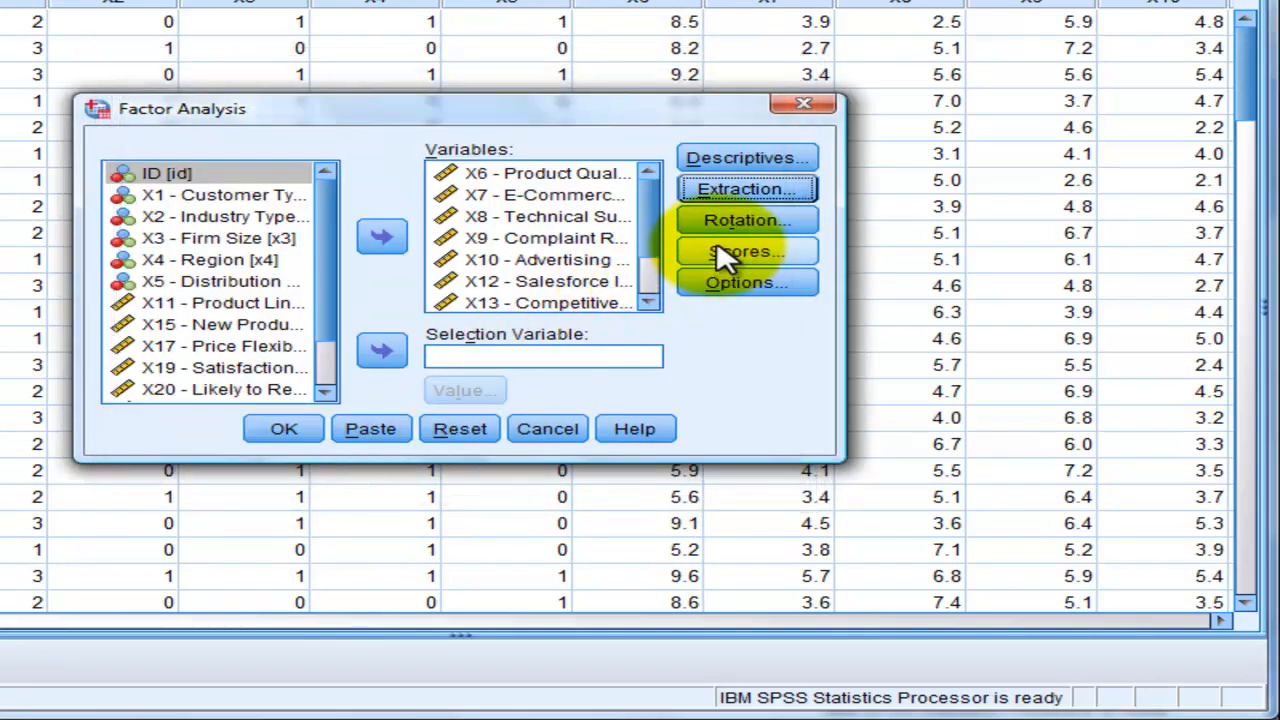
{"action": "left_click", "coordinate": [746, 220]}
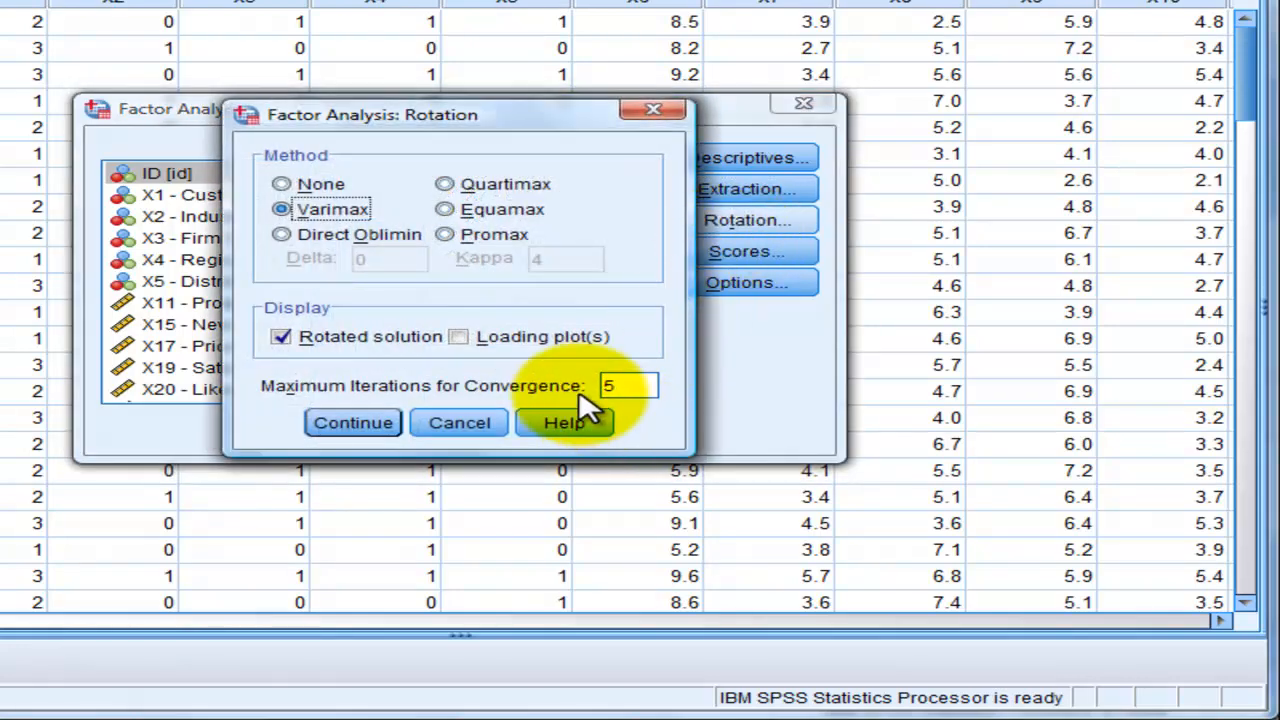
{"action": "left_click", "coordinate": [352, 422]}
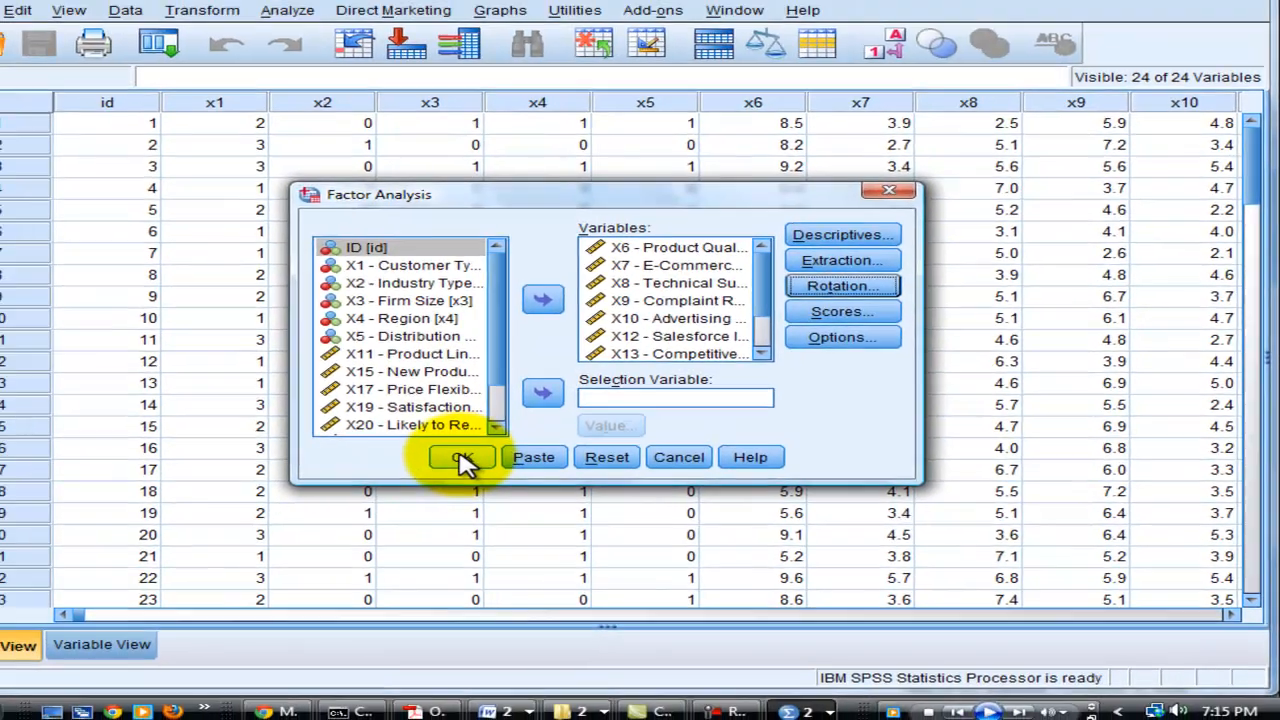
{"action": "left_click", "coordinate": [462, 457]}
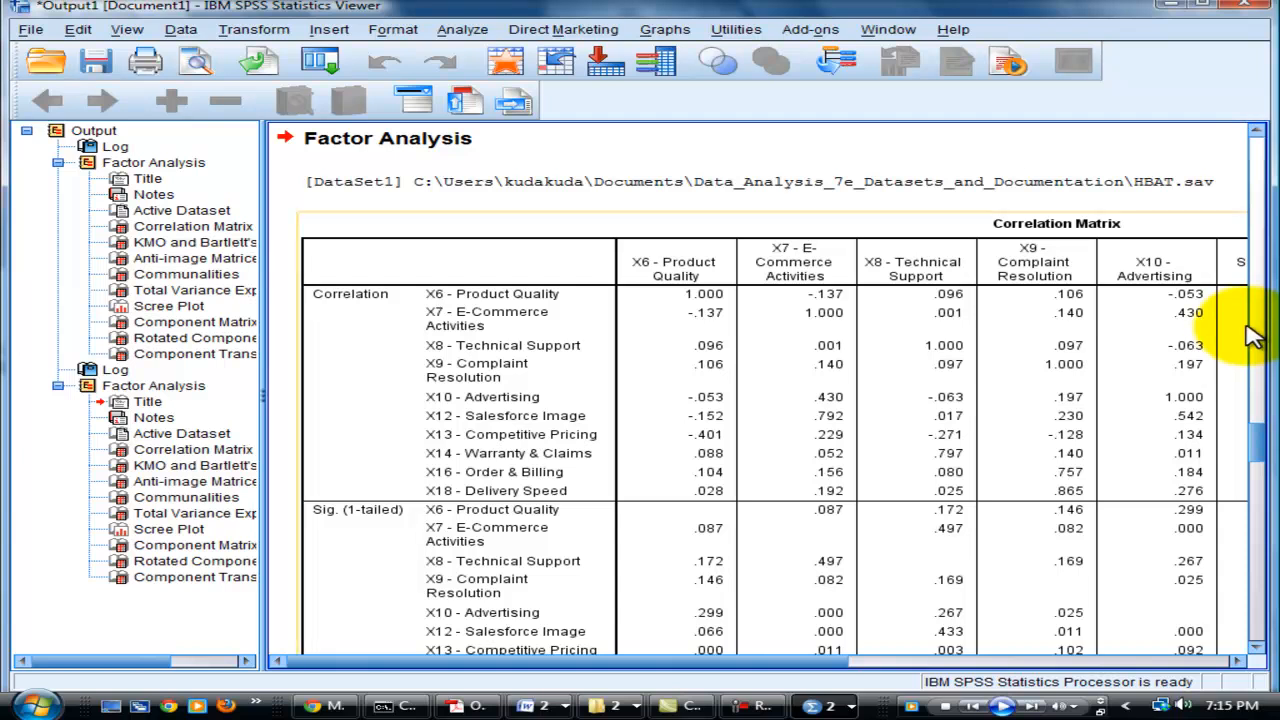
{"action": "mouse_move", "coordinate": [1260, 345]}
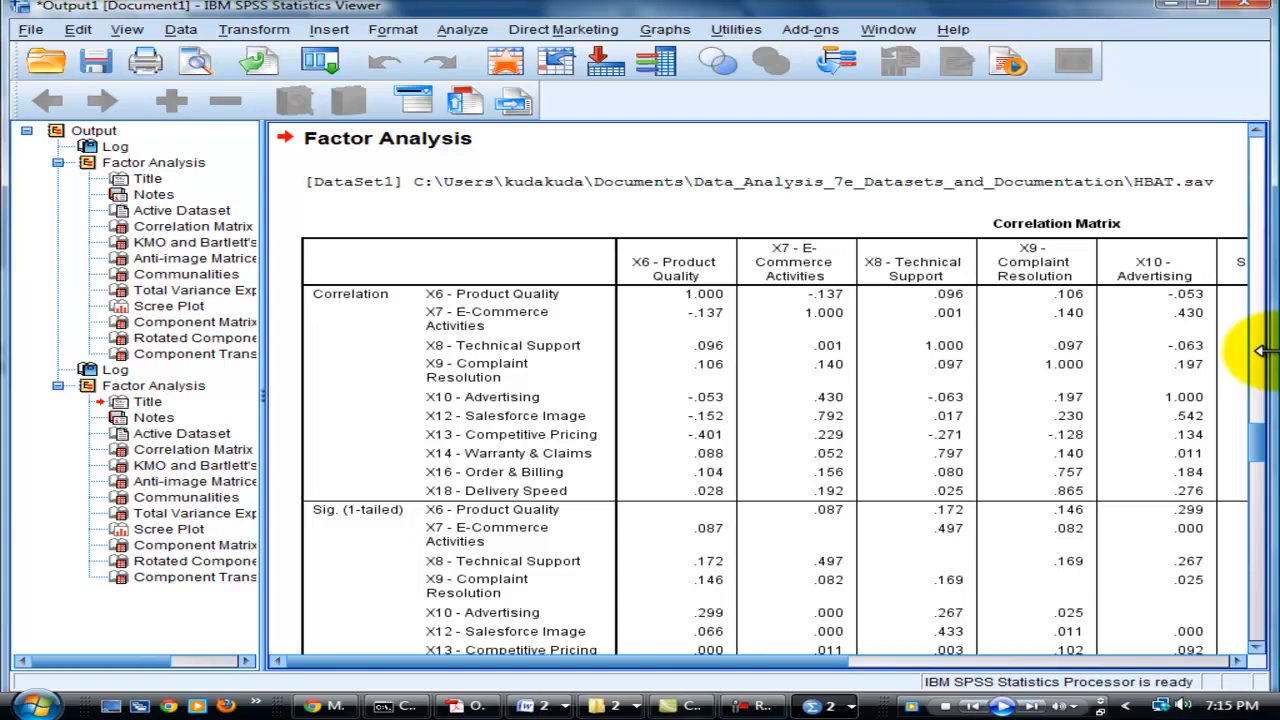
{"action": "mouse_move", "coordinate": [1265, 415]}
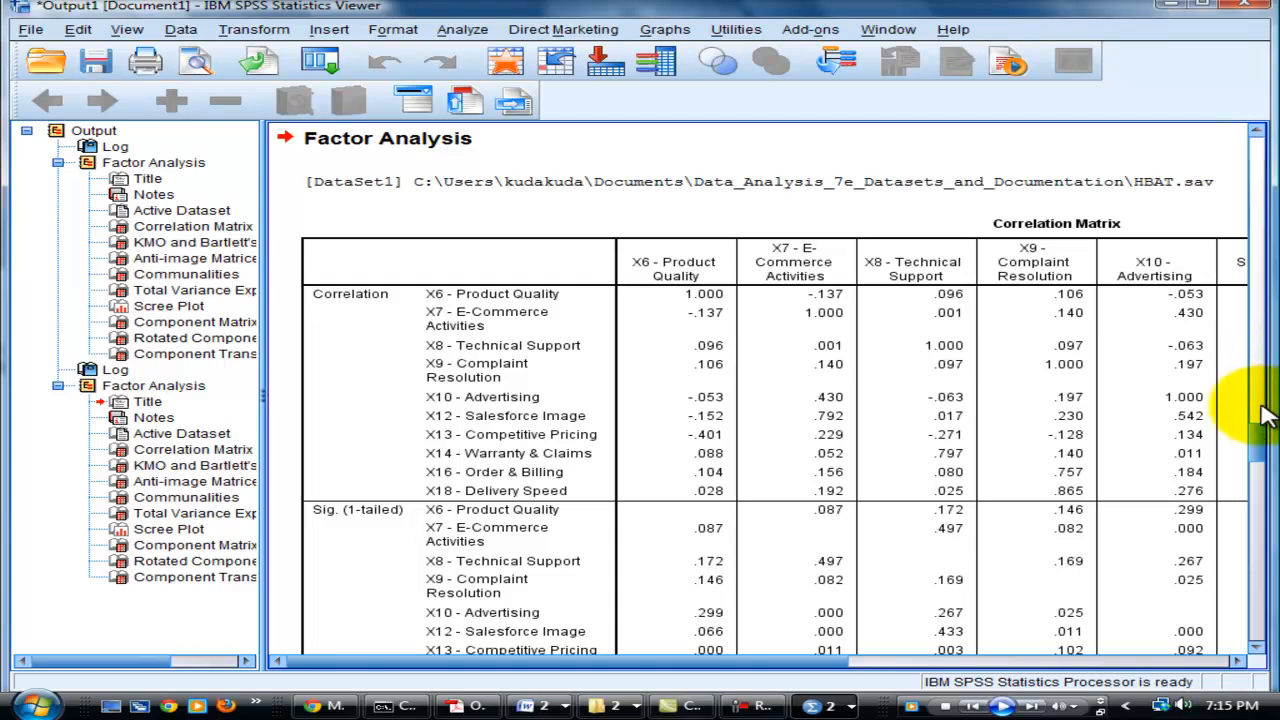
- Scroll the five-component output down to its Component Transformation Matrix
{"action": "scroll", "scroll_direction": "down", "scroll_amount": 3}
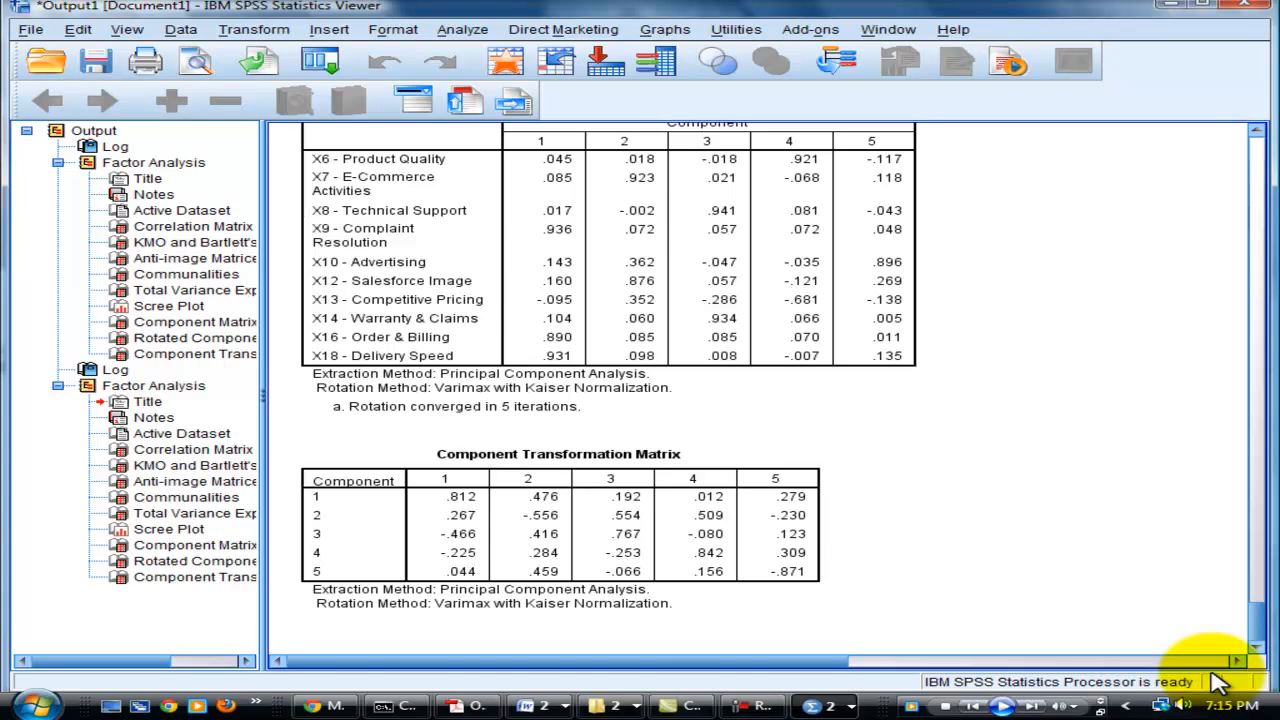
{"action": "mouse_move", "coordinate": [985, 495]}
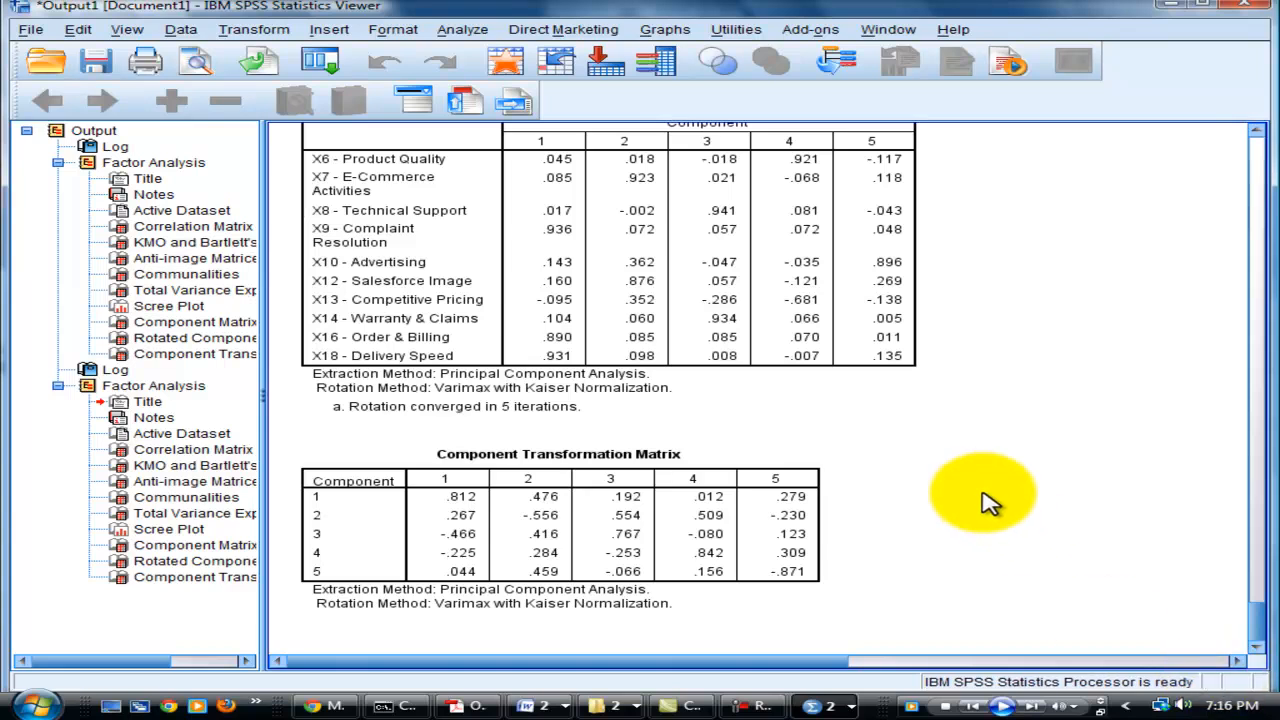
{"action": "mouse_move", "coordinate": [835, 660]}
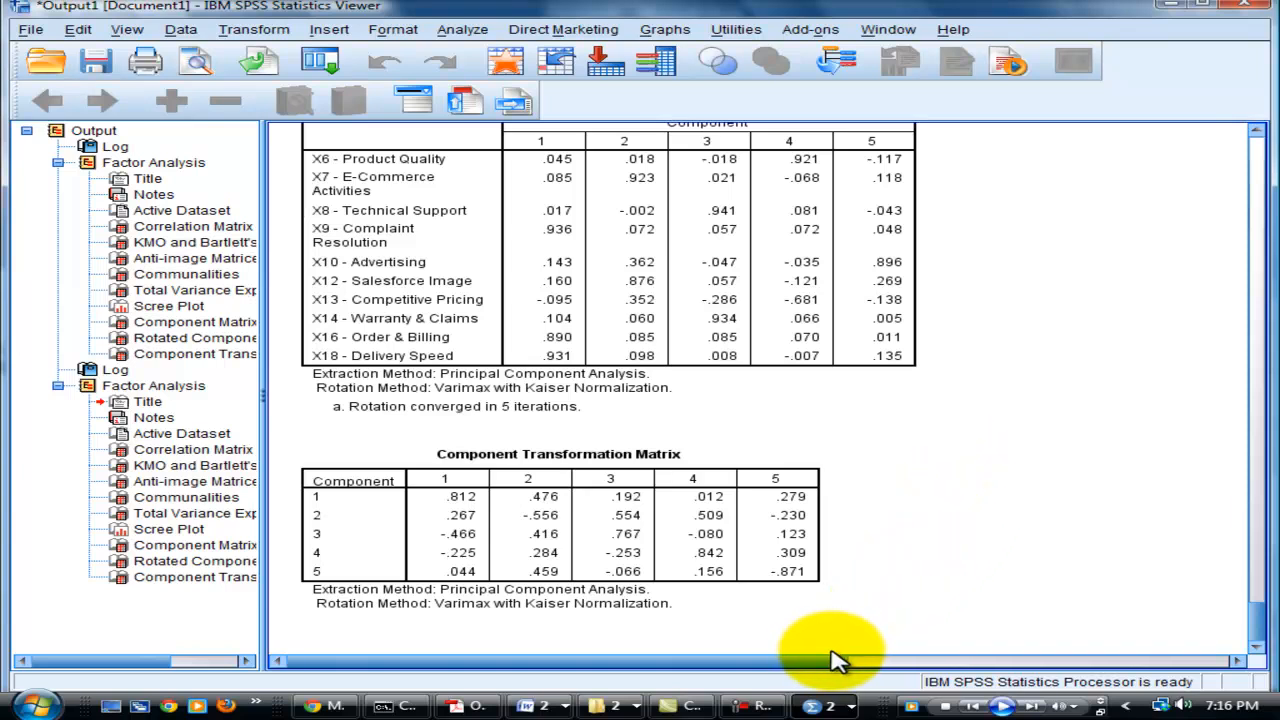